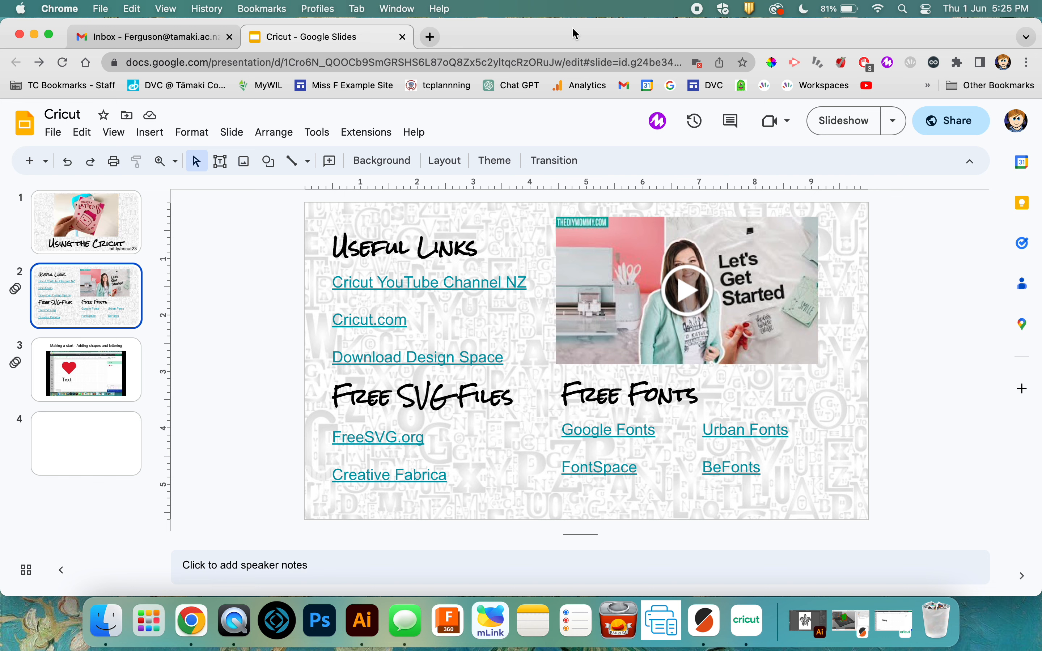
mouse_move(403, 364)
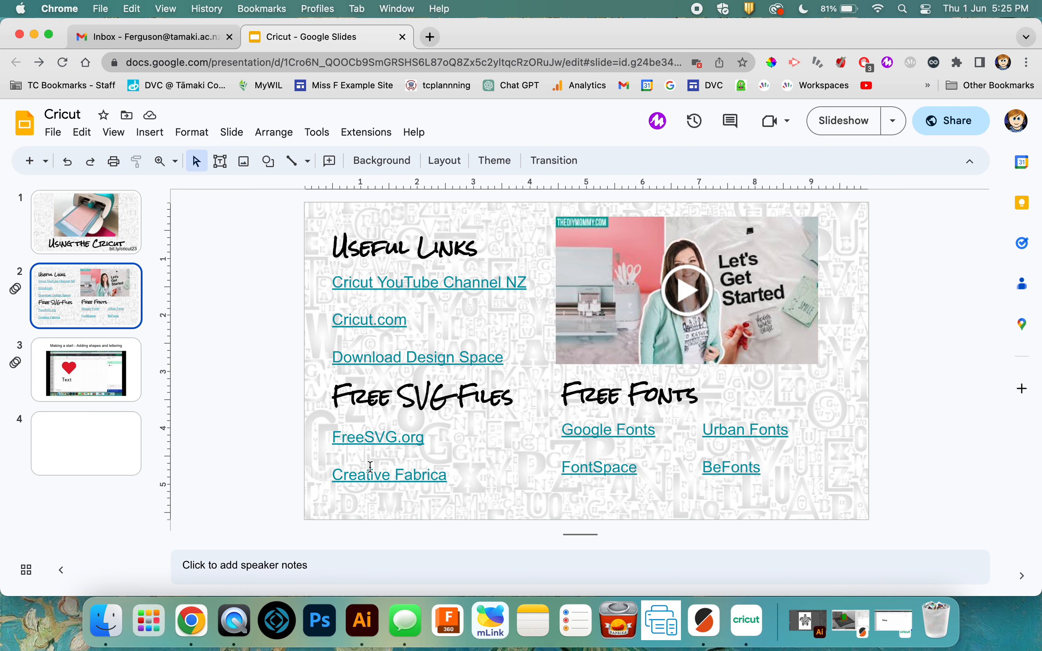
Reveal the web address behind the FreeSVG.org link on the Useful Links slide
click(378, 437)
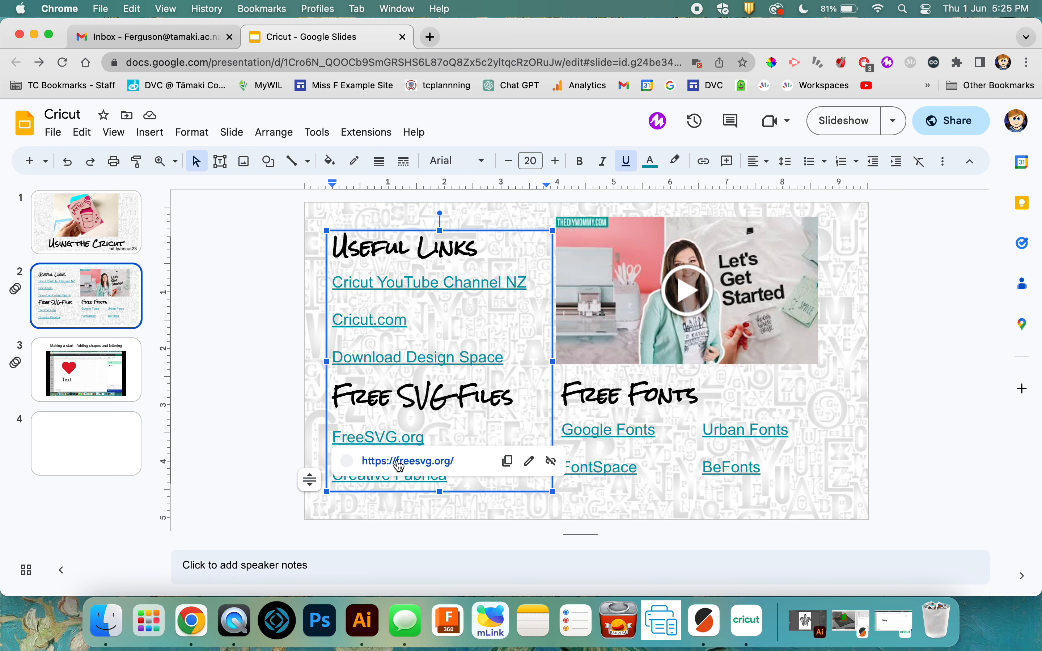
Go to FreeSVG.org and search the site for 'cat' clip art, browsing the results
click(378, 437)
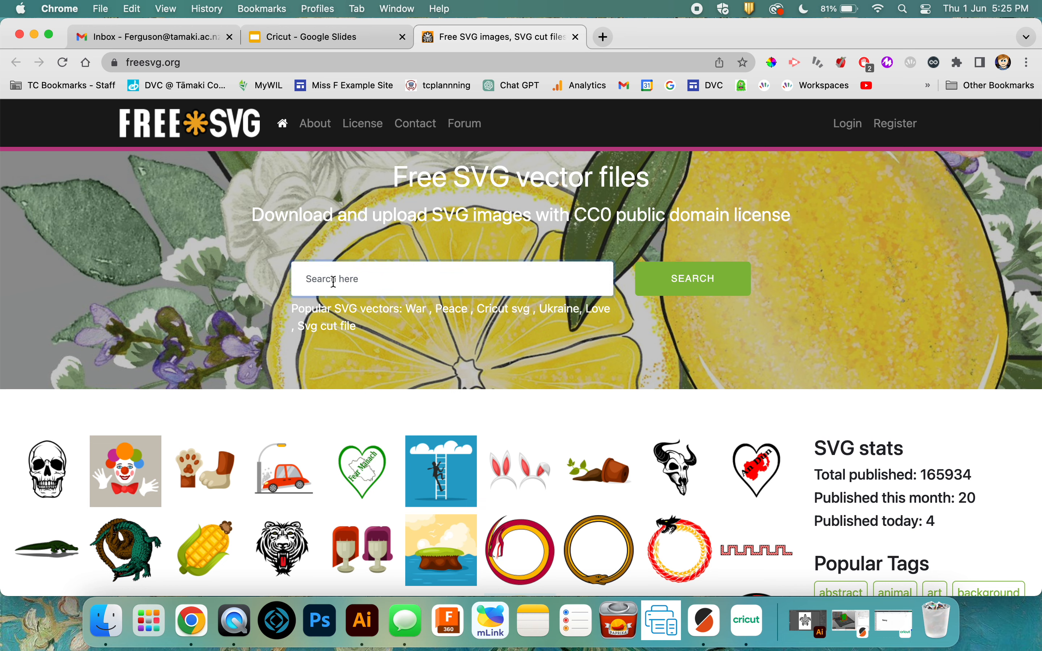
text(cat)
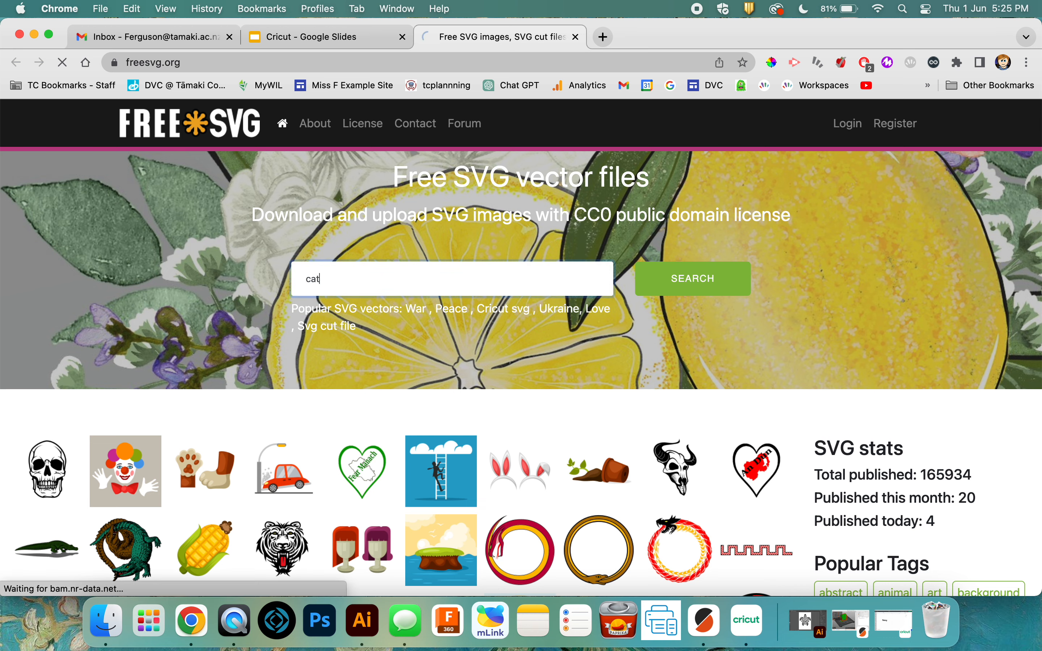
click(691, 278)
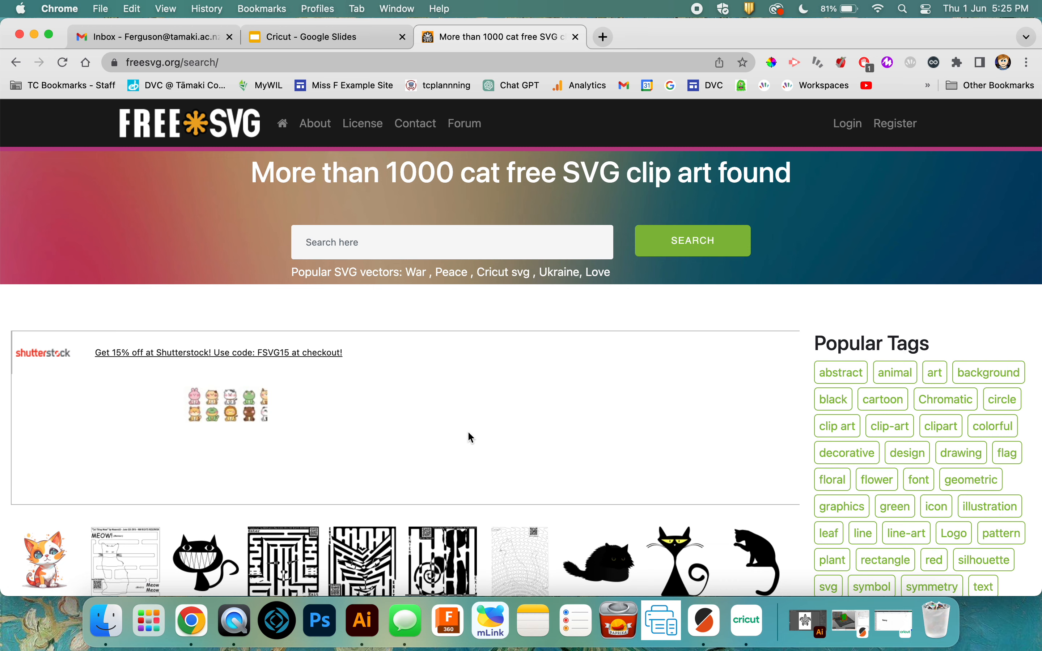
scroll(down, 3)
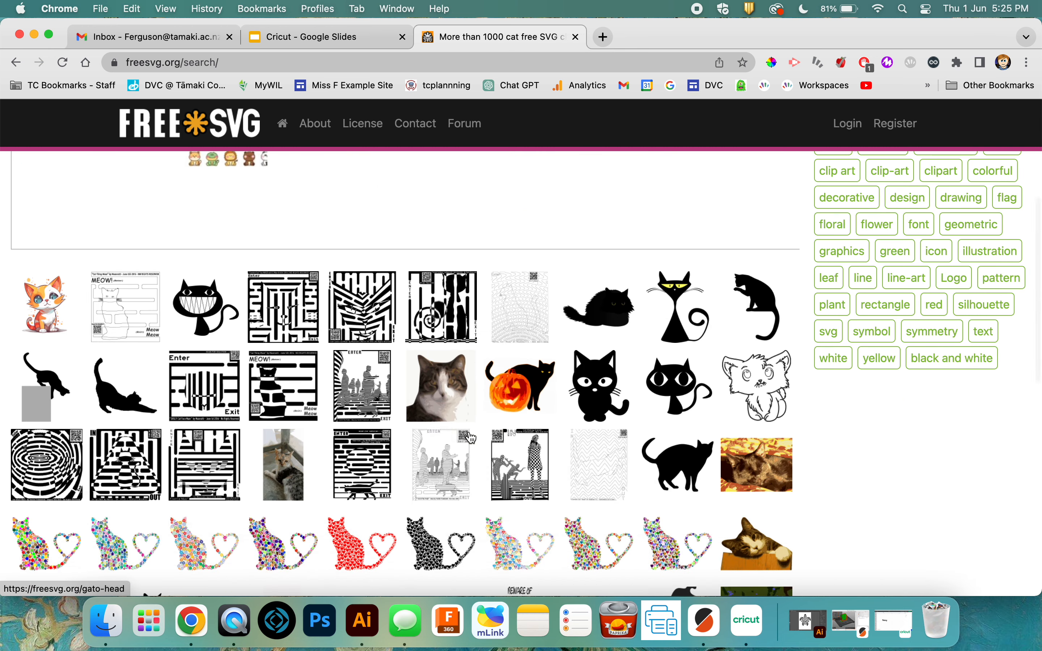
mouse_move(493, 437)
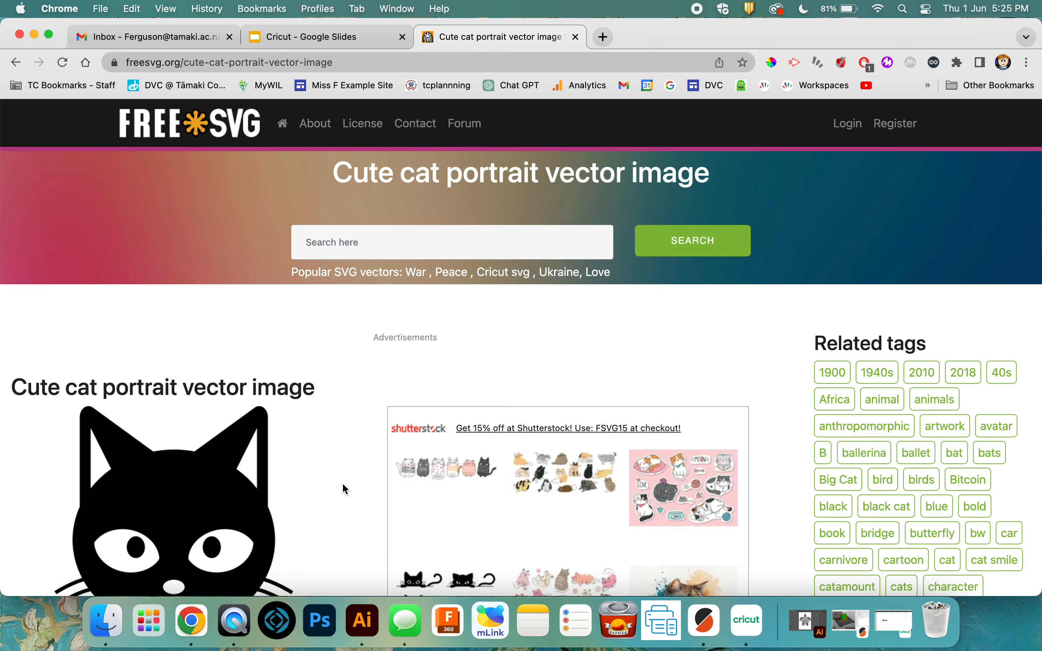
Download the cute cat portrait as an SVG and switch to Cricut Design Space
scroll(down, 3)
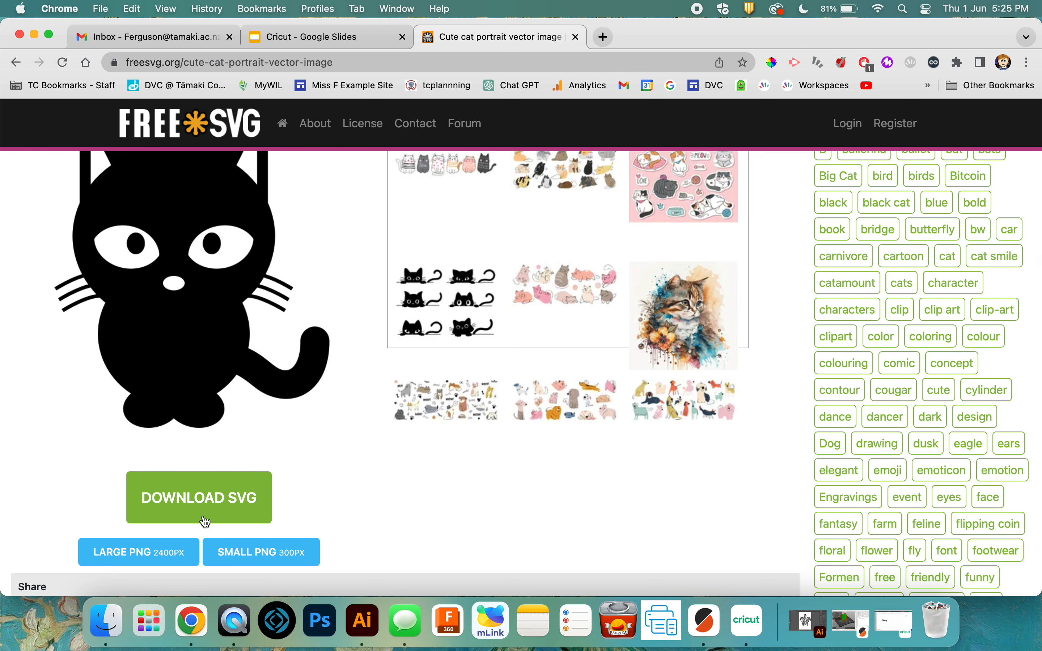
click(199, 498)
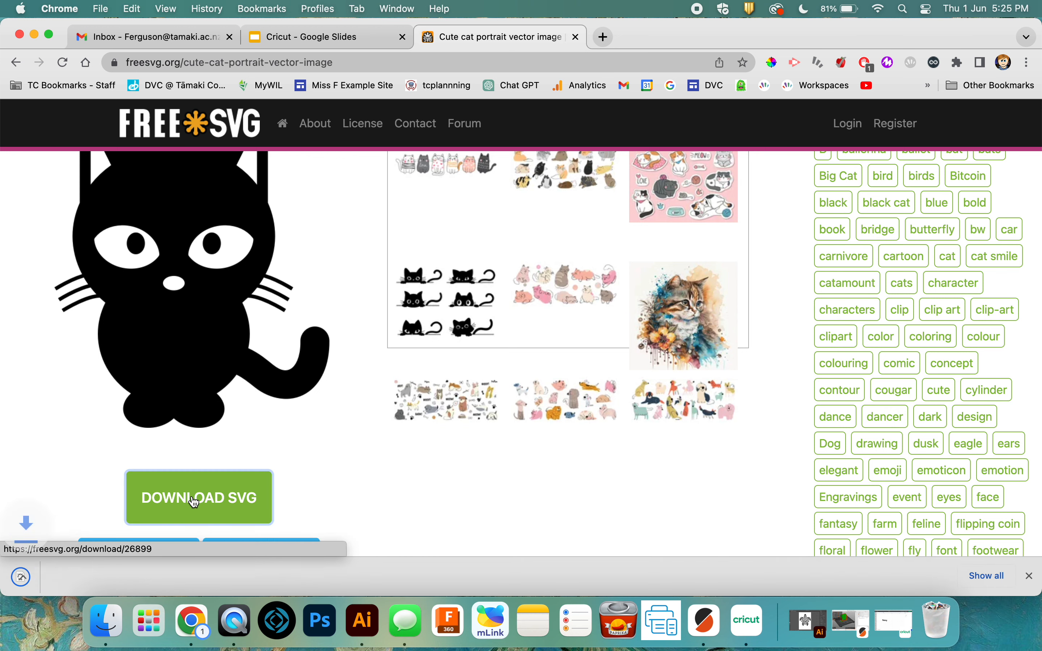
click(199, 498)
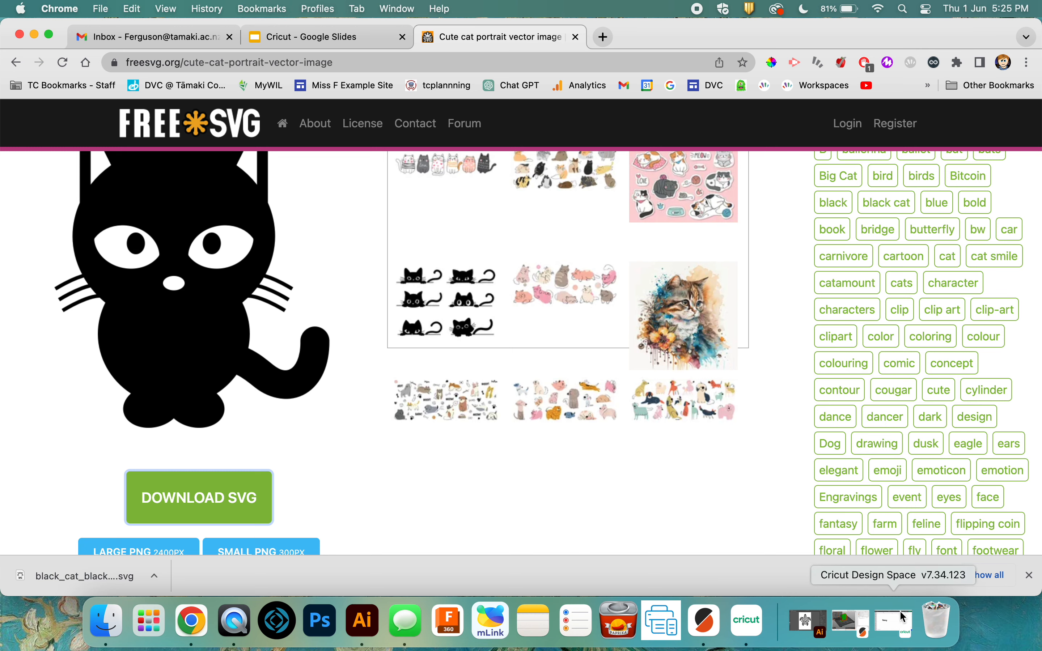
click(766, 621)
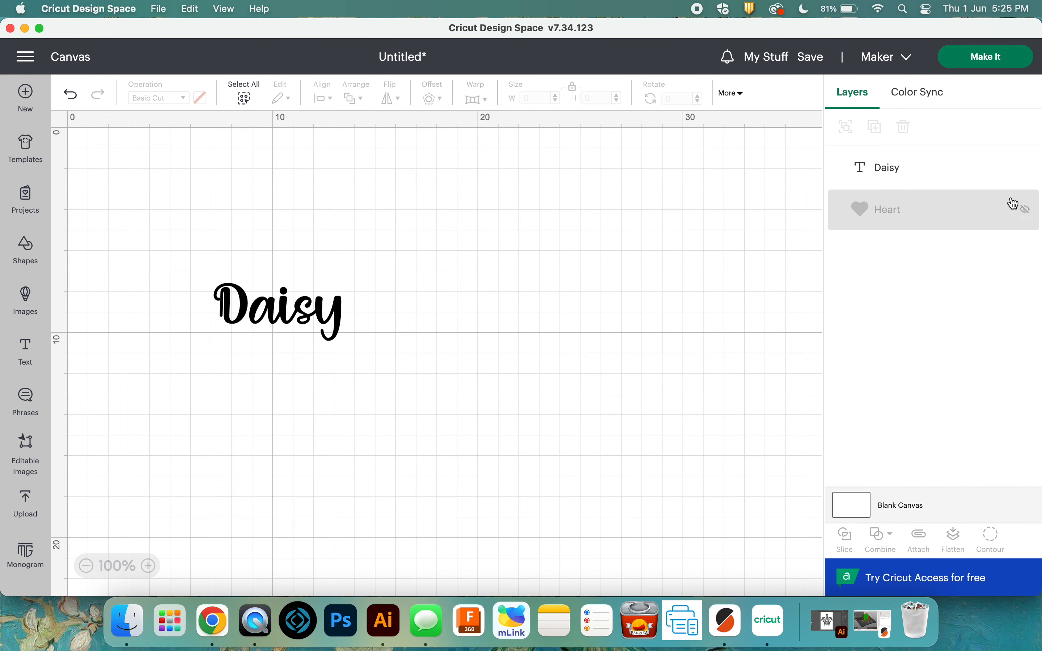
Show the hidden Heart layer so the red heart frames the Daisy text
click(1025, 208)
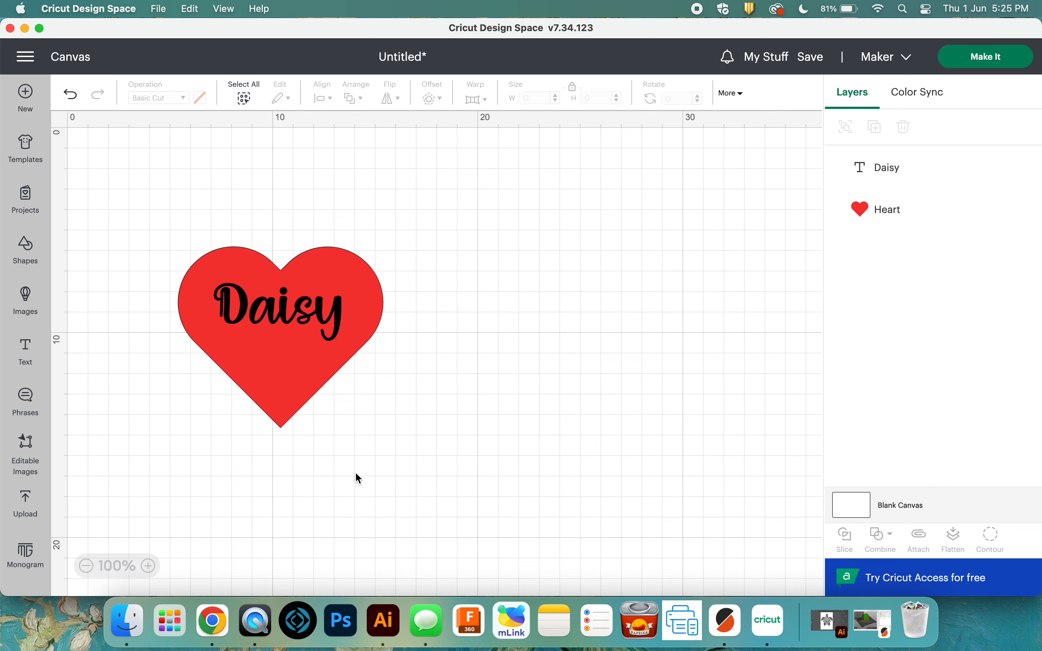
mouse_move(25, 441)
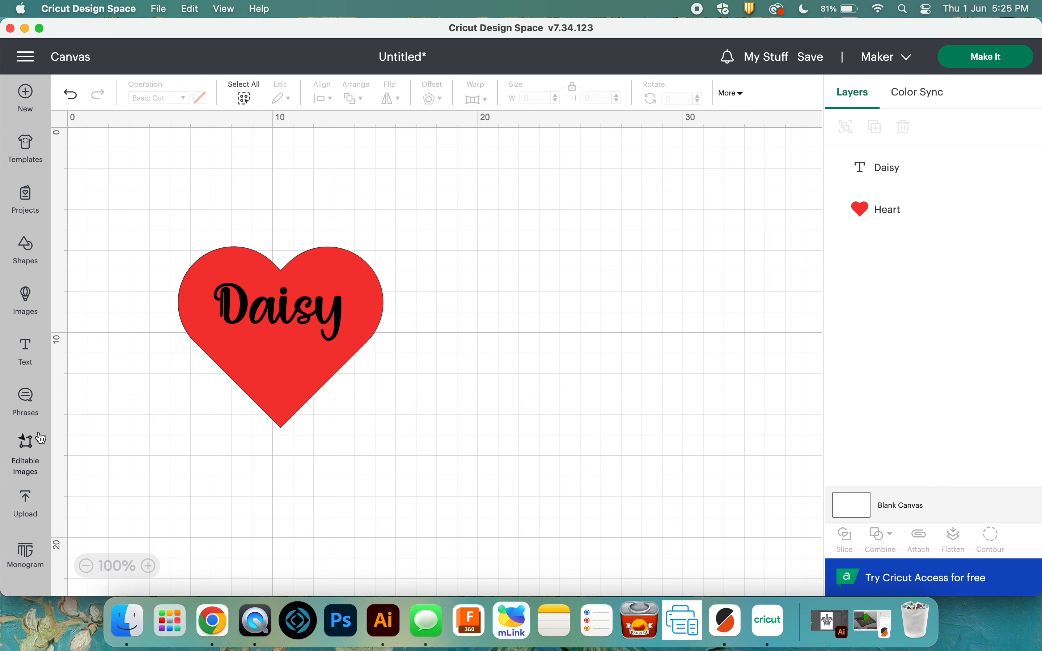
mouse_move(25, 251)
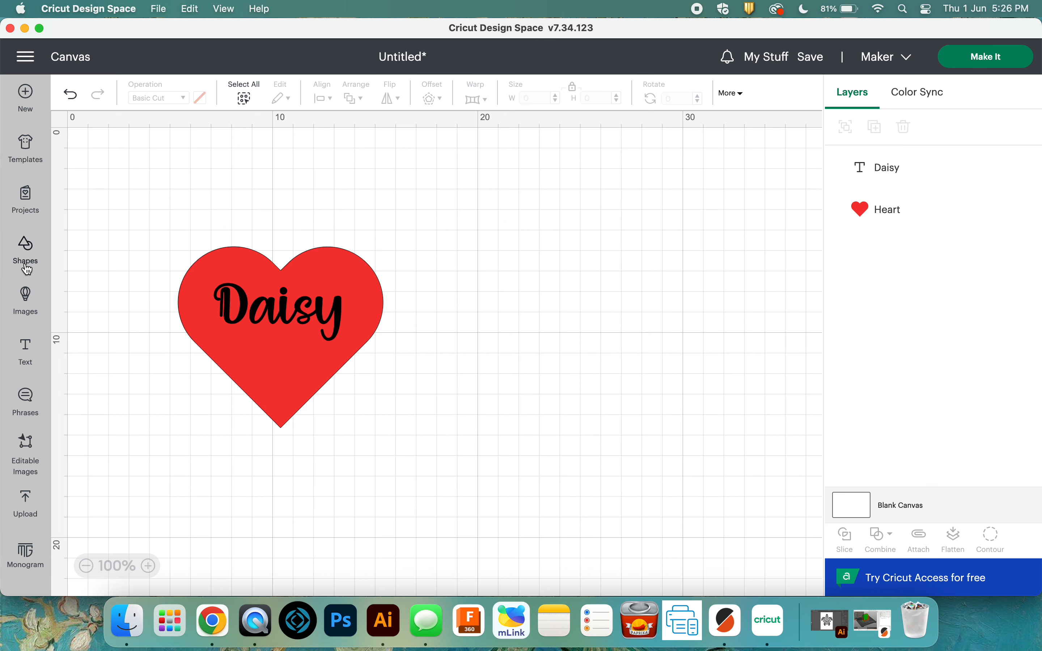
mouse_move(24, 516)
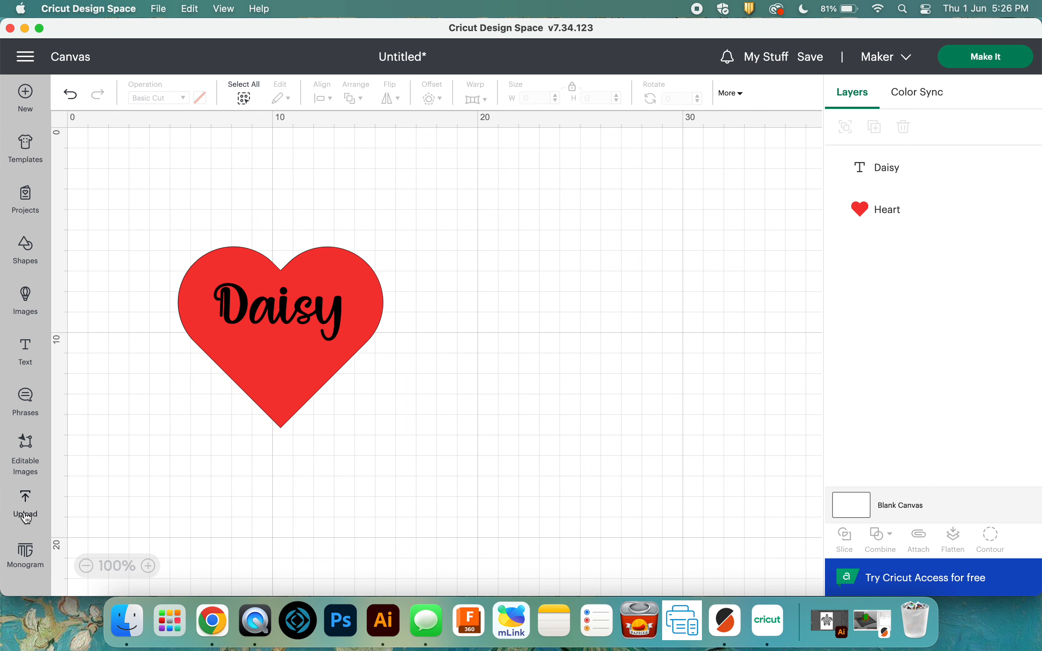
mouse_move(24, 518)
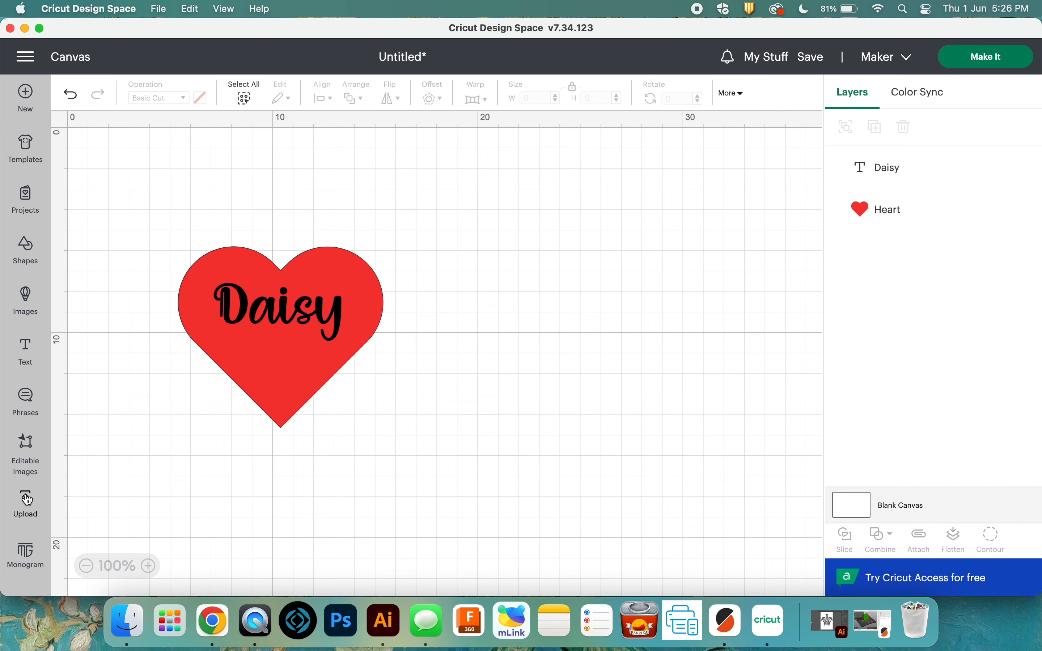
Start a new image upload from the Upload page in the left toolbar
click(25, 503)
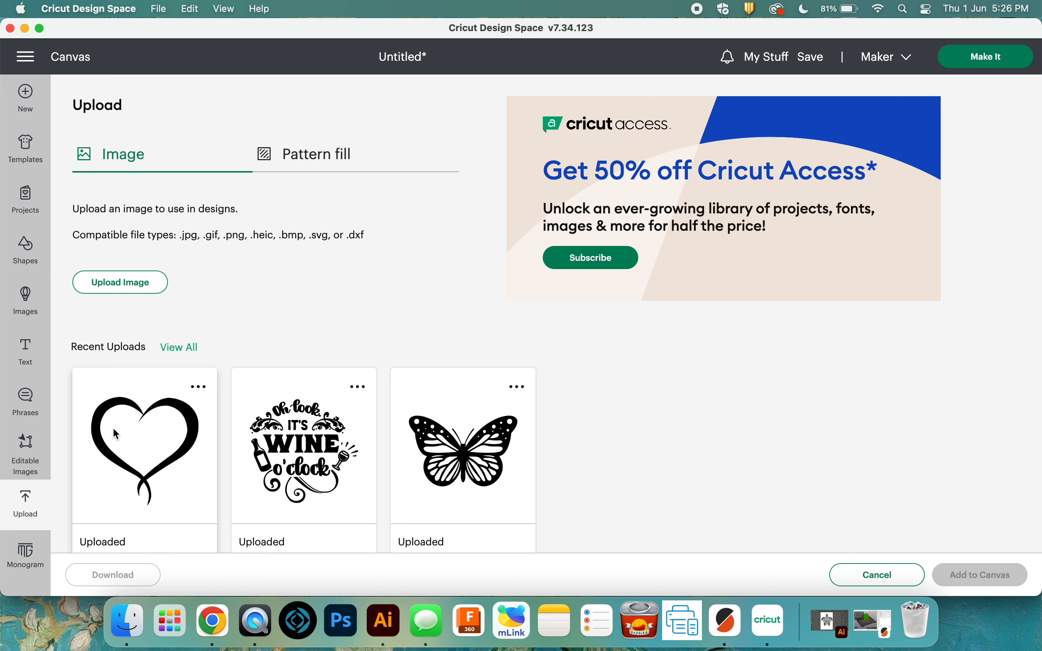
mouse_move(358, 455)
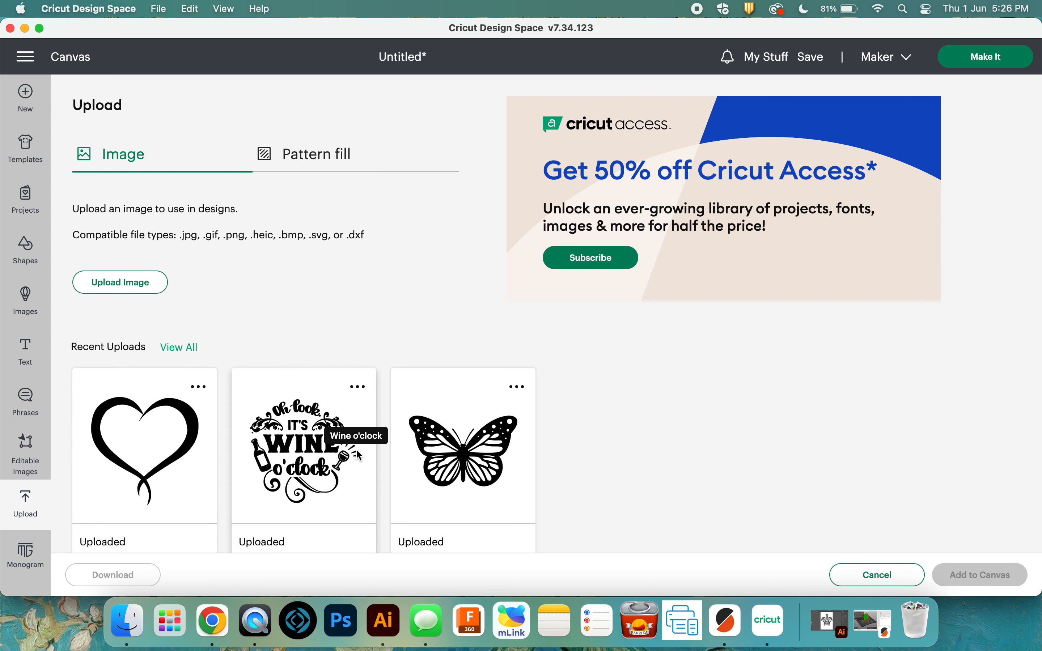
mouse_move(391, 436)
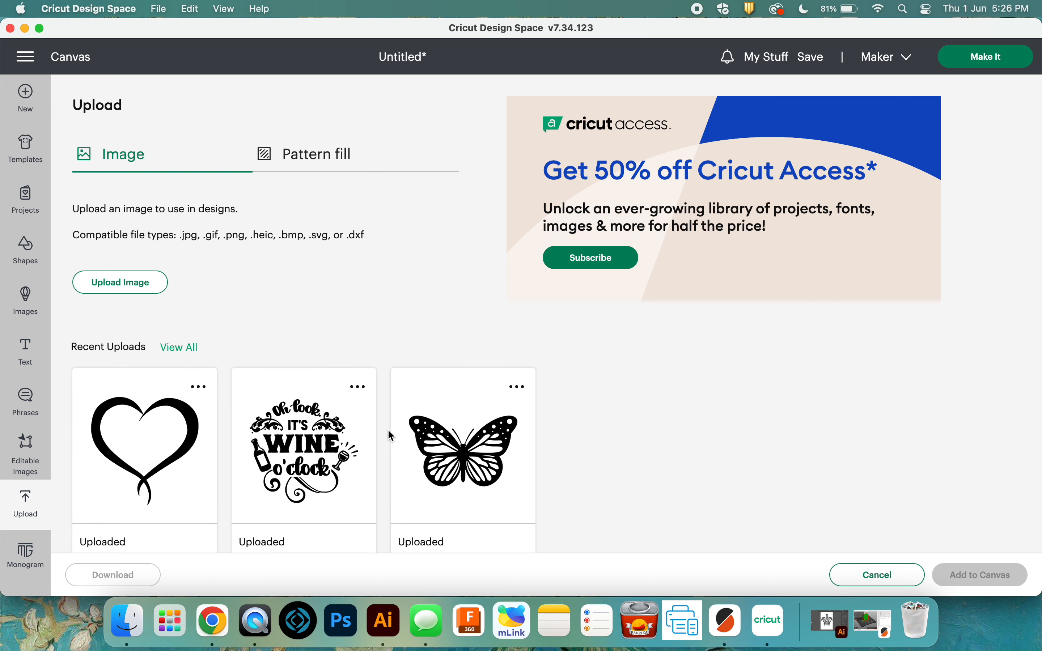
mouse_move(120, 306)
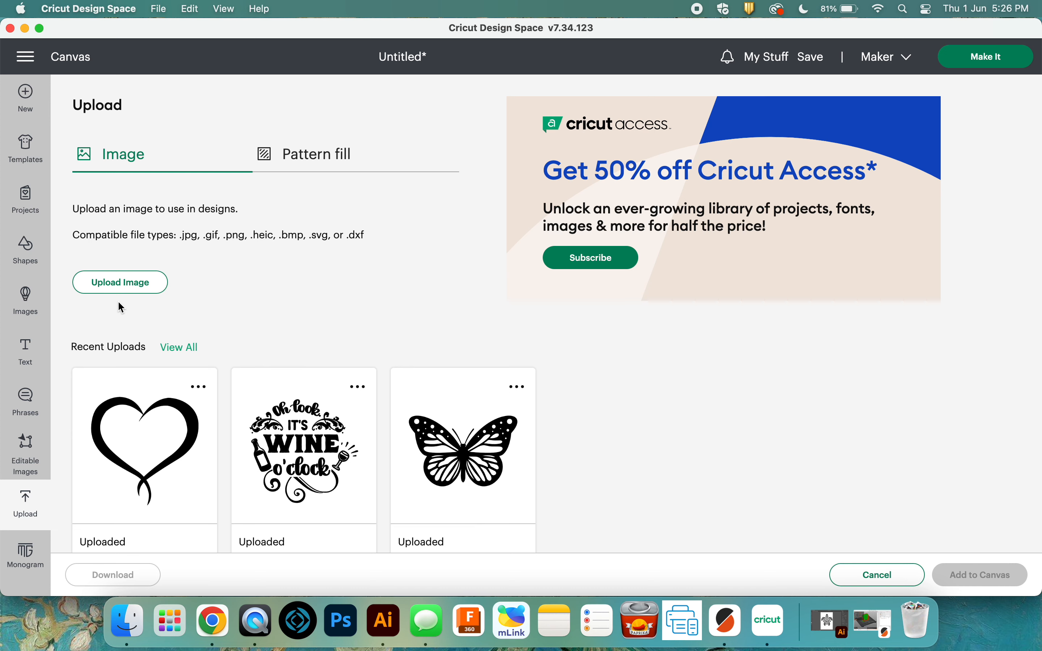
click(120, 282)
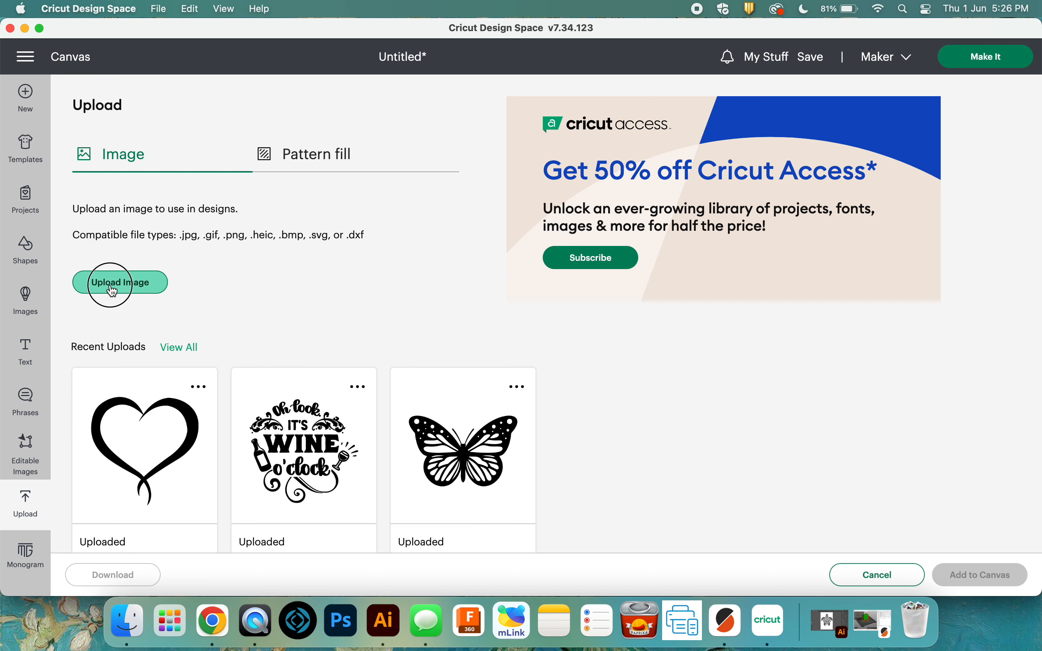
Choose black_cat_black_and_white.svg from Downloads as the file to upload
click(120, 283)
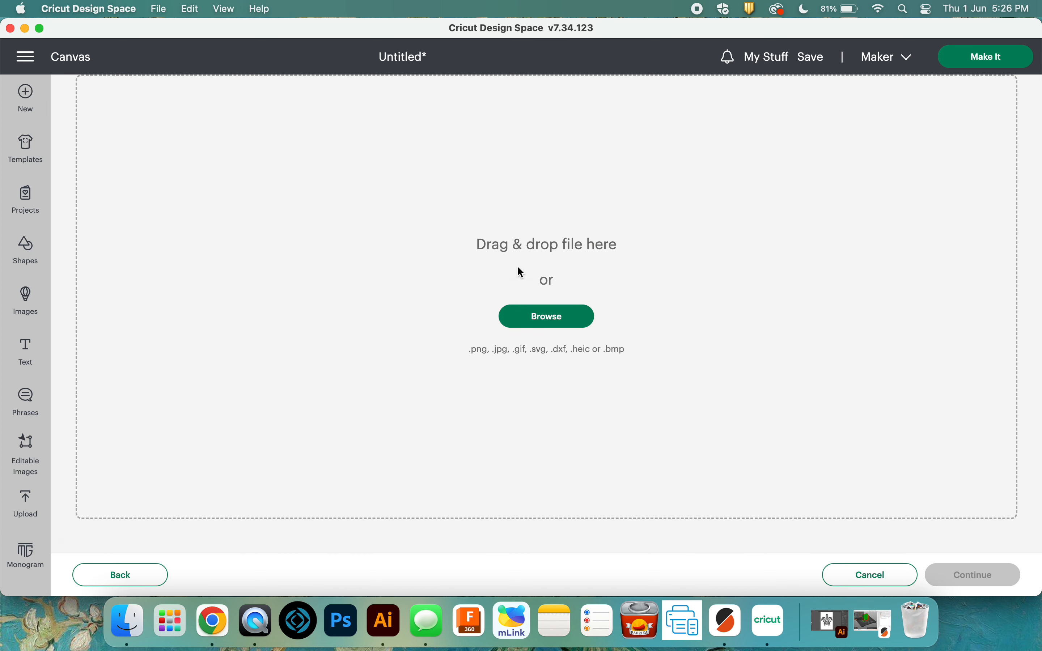
mouse_move(545, 317)
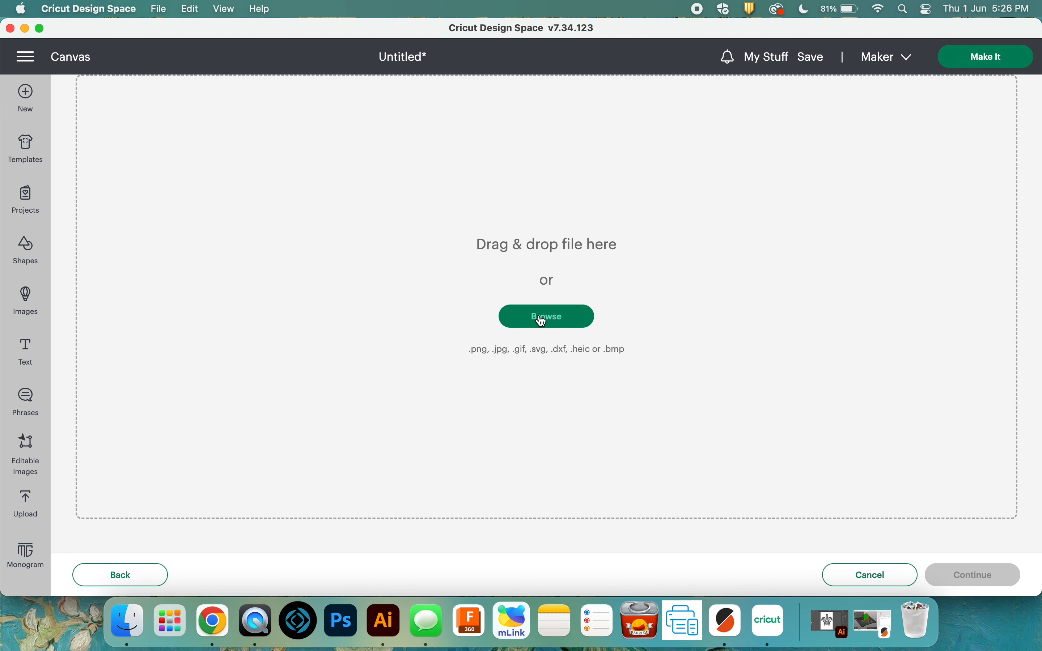
click(545, 316)
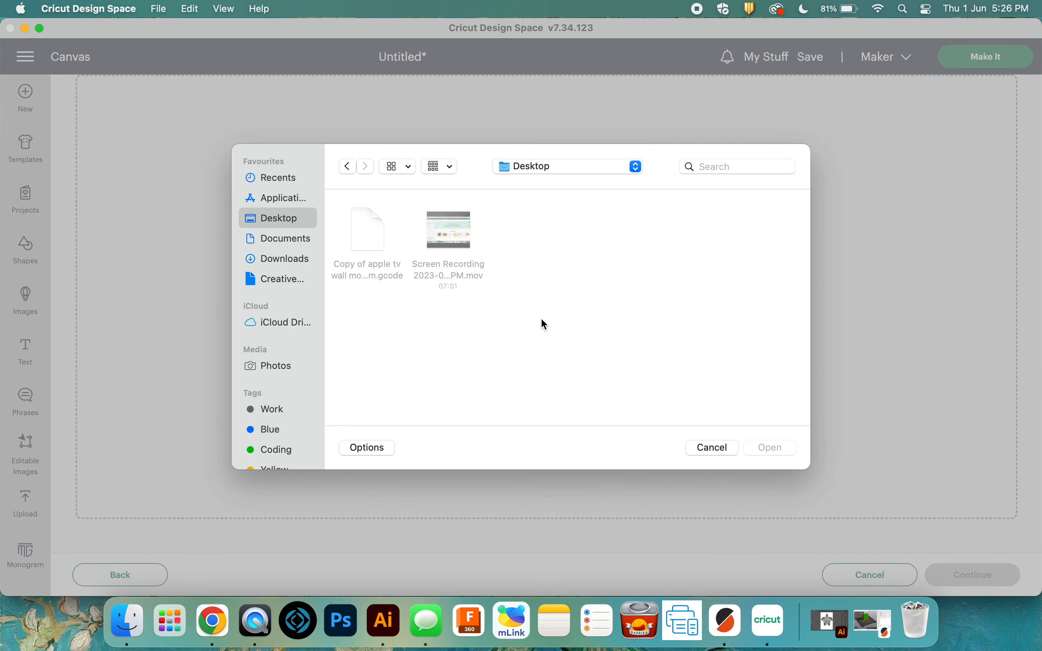
click(286, 258)
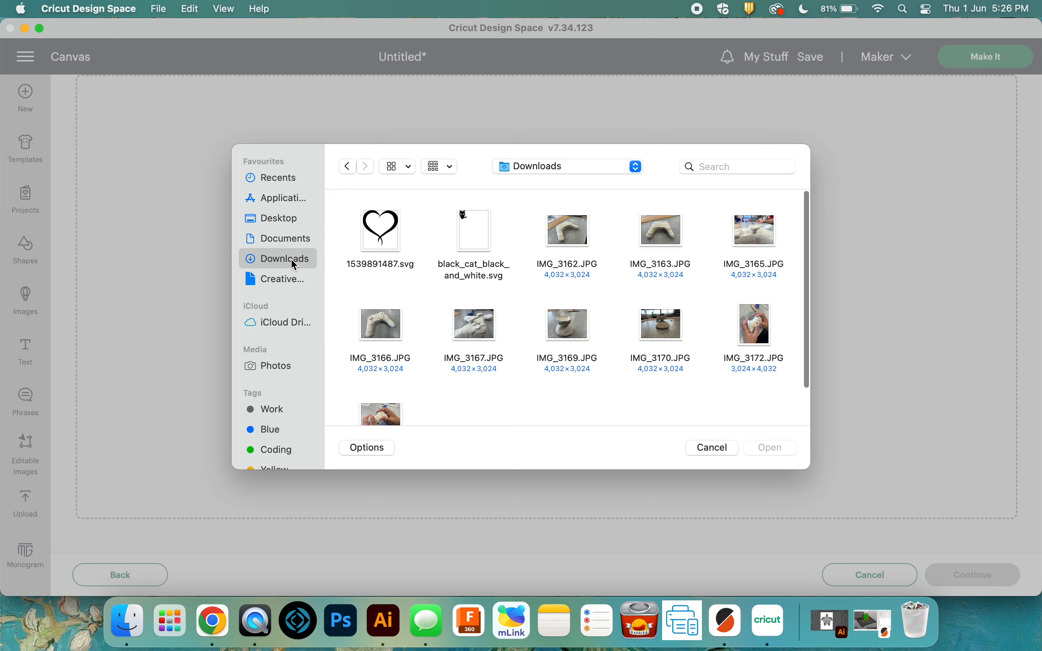
click(473, 231)
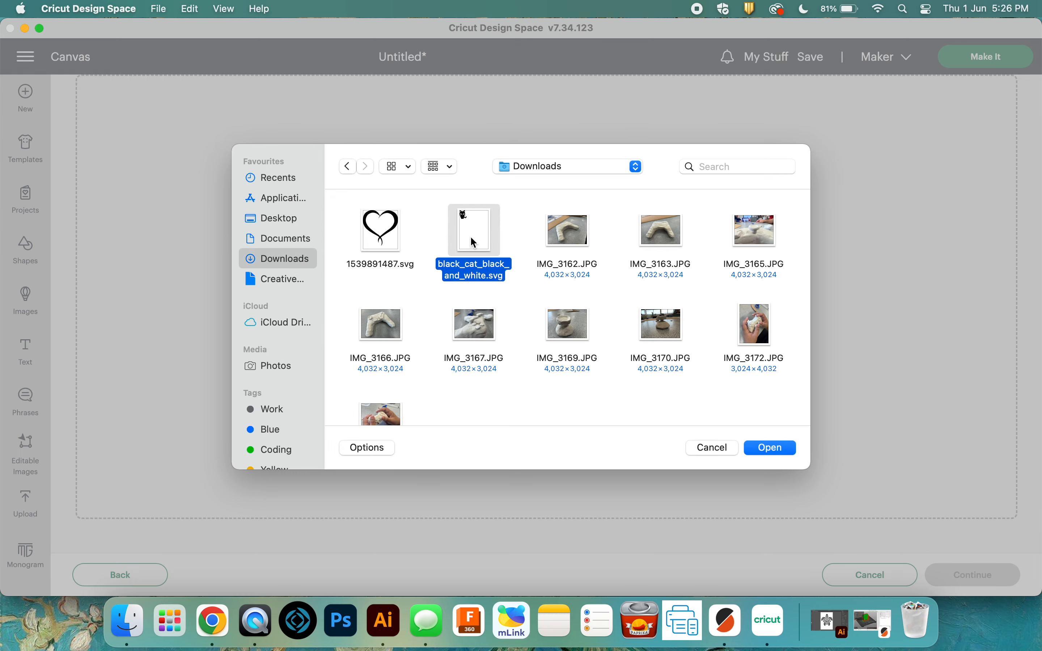
click(769, 448)
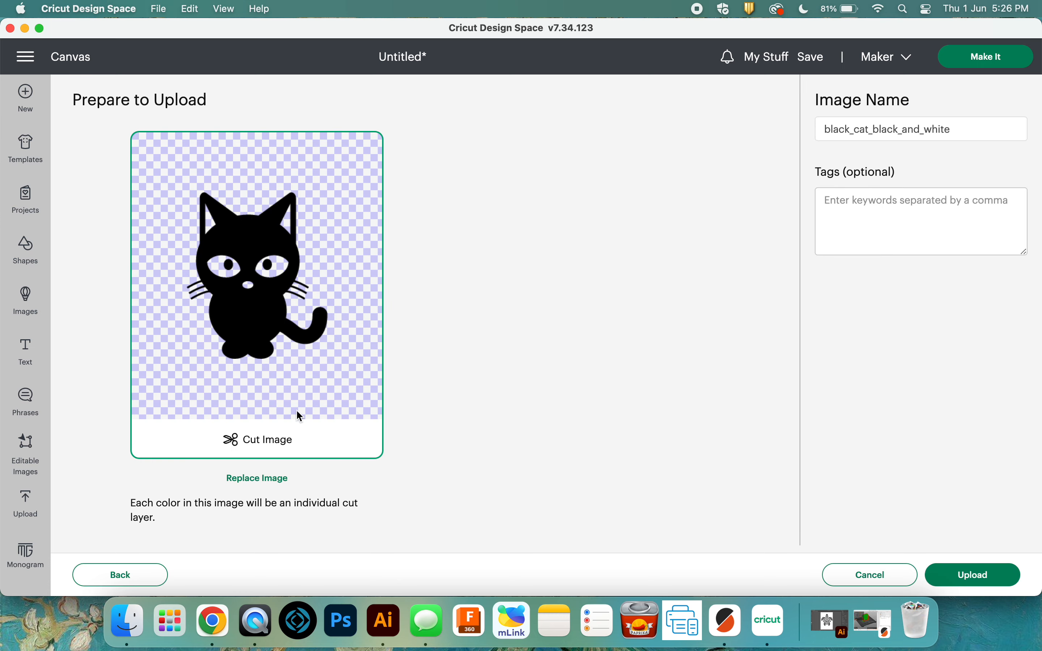
mouse_move(297, 449)
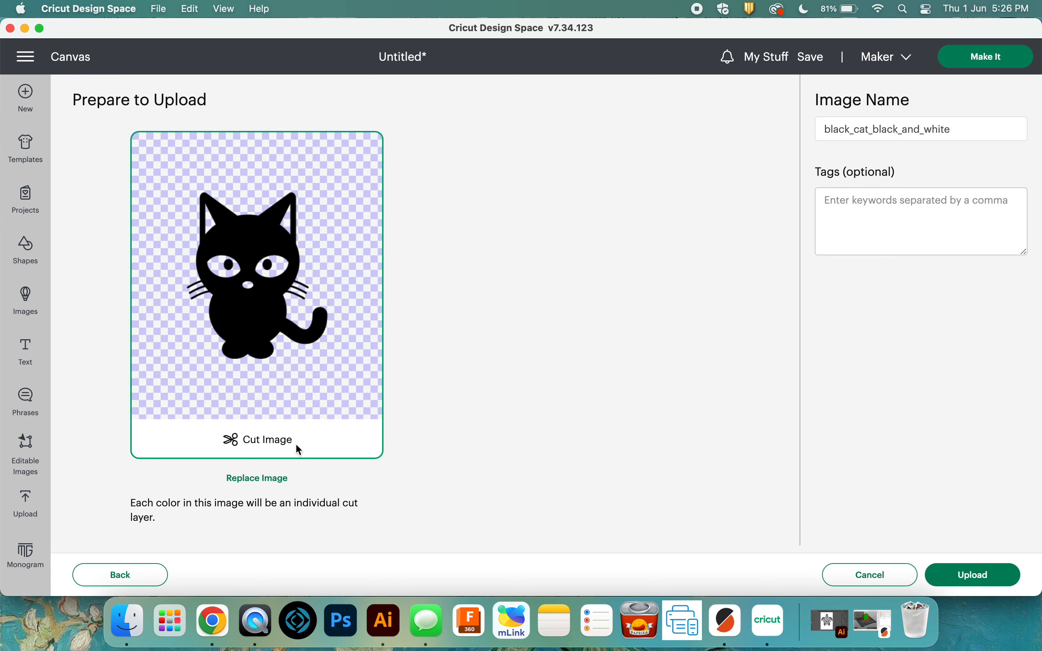
mouse_move(273, 451)
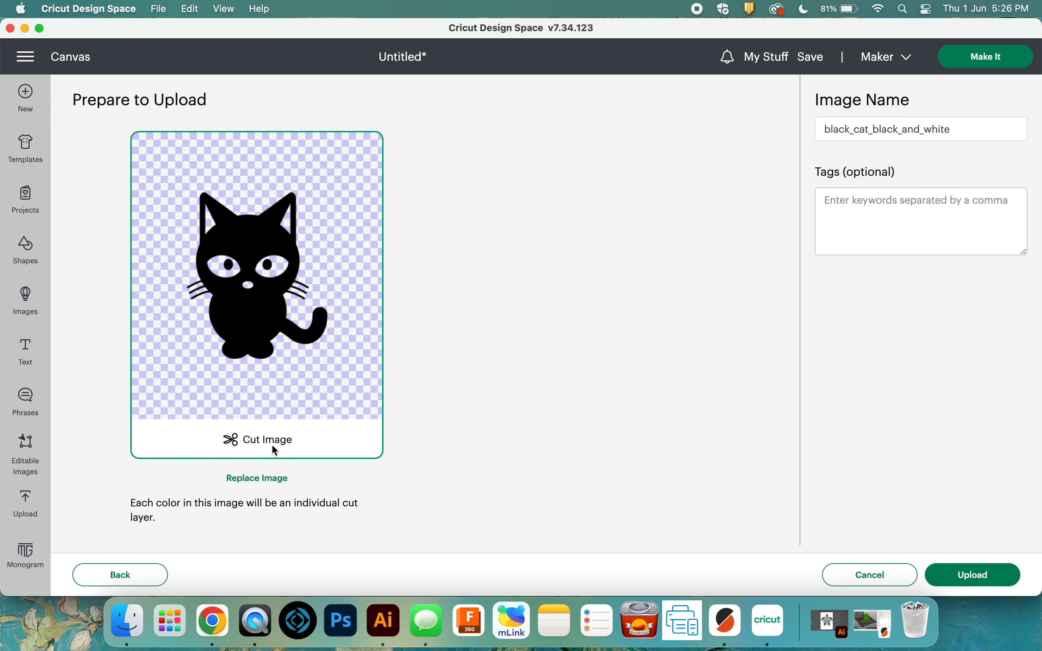
mouse_move(272, 365)
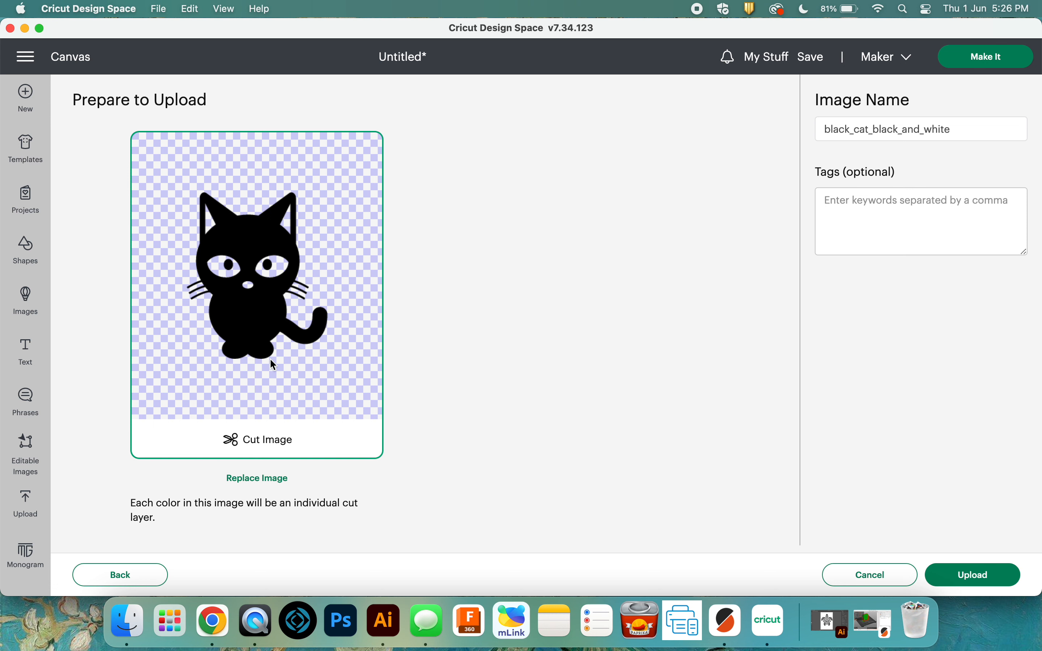
mouse_move(723, 472)
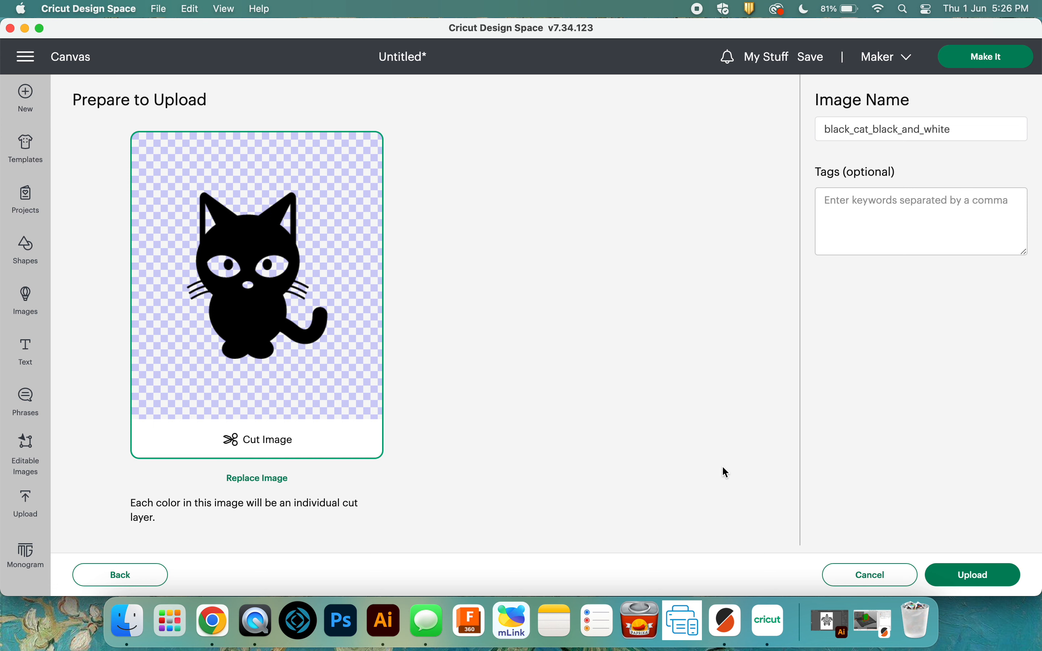
mouse_move(890, 485)
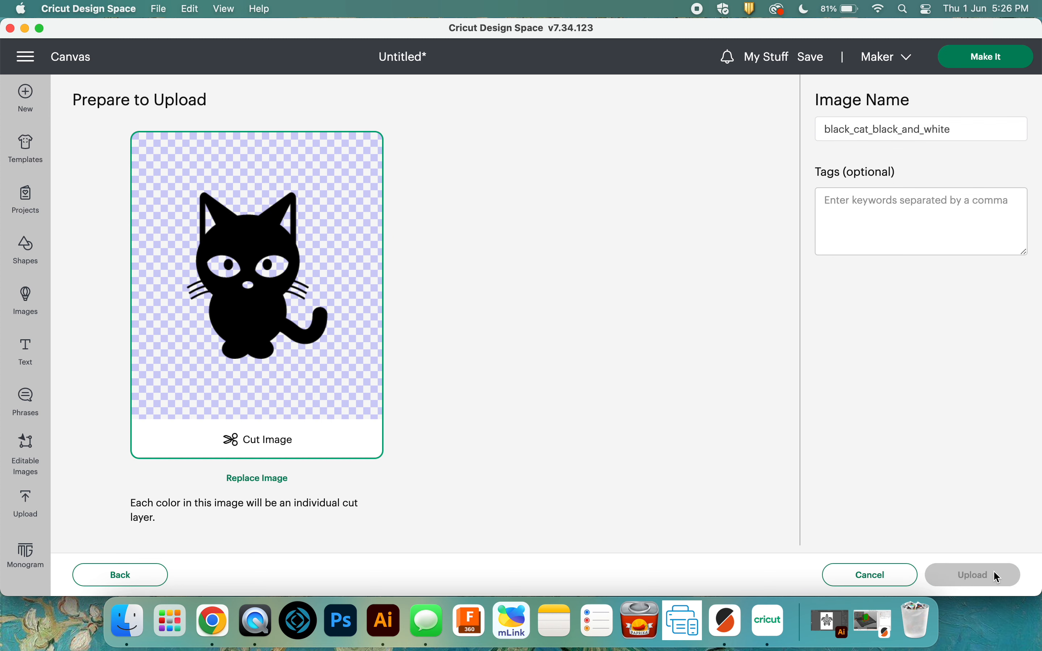
Add the uploaded black cat from Recent Uploads onto the canvas inside the heart under Daisy
click(972, 574)
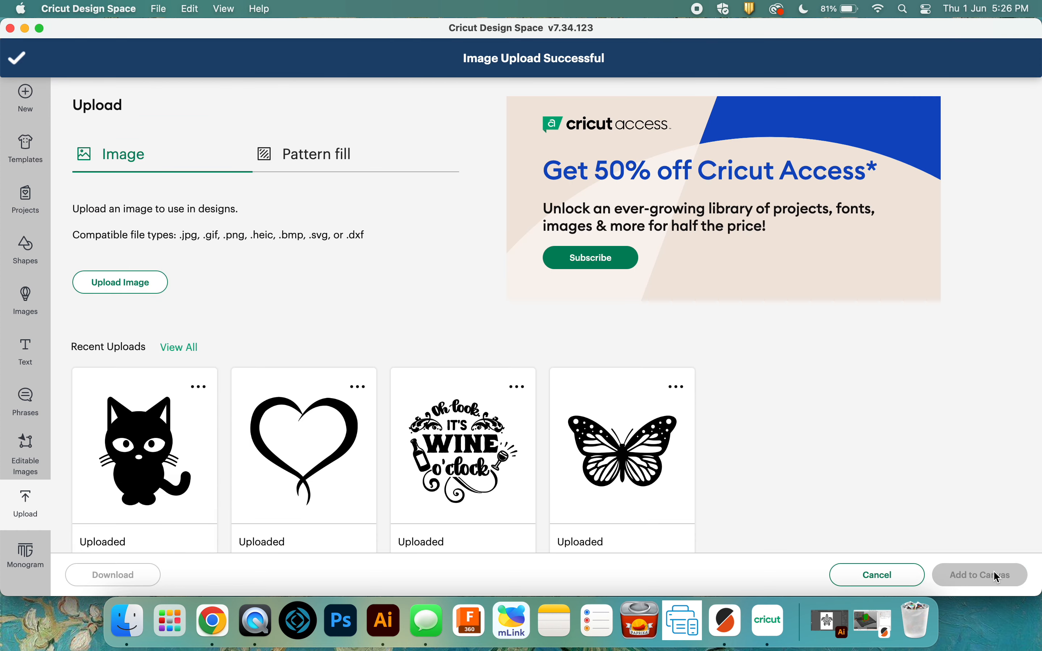
mouse_move(314, 472)
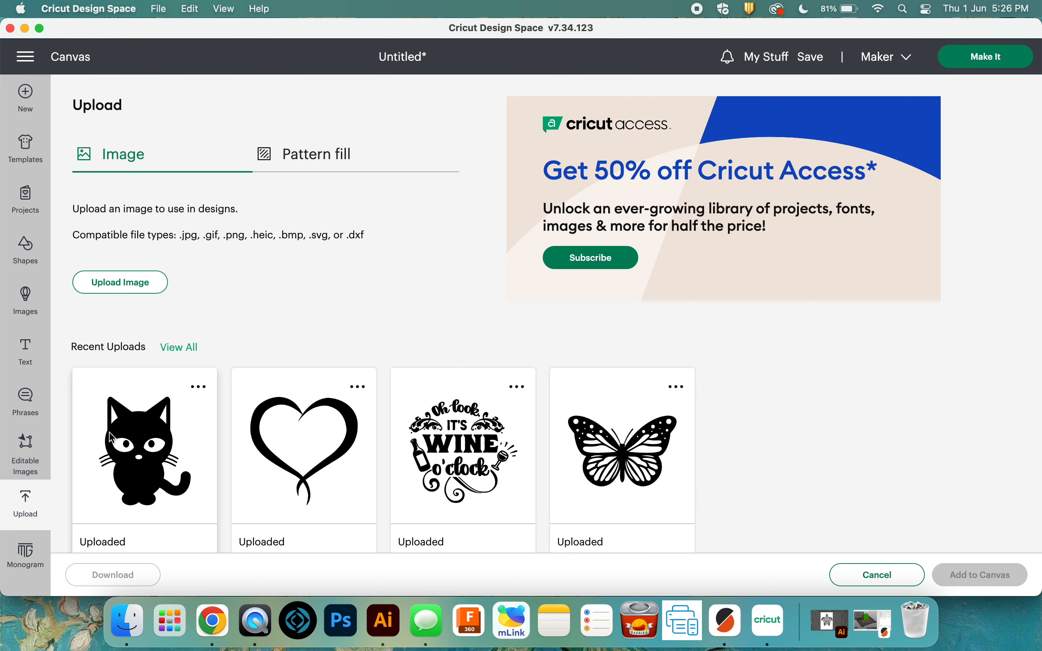
mouse_move(126, 466)
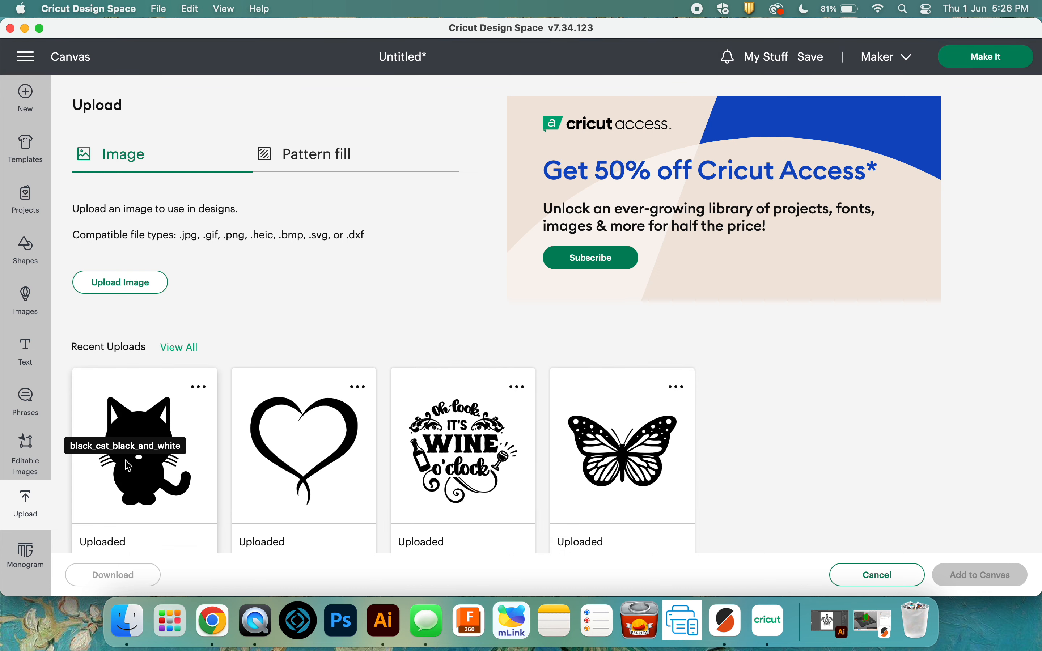
mouse_move(191, 436)
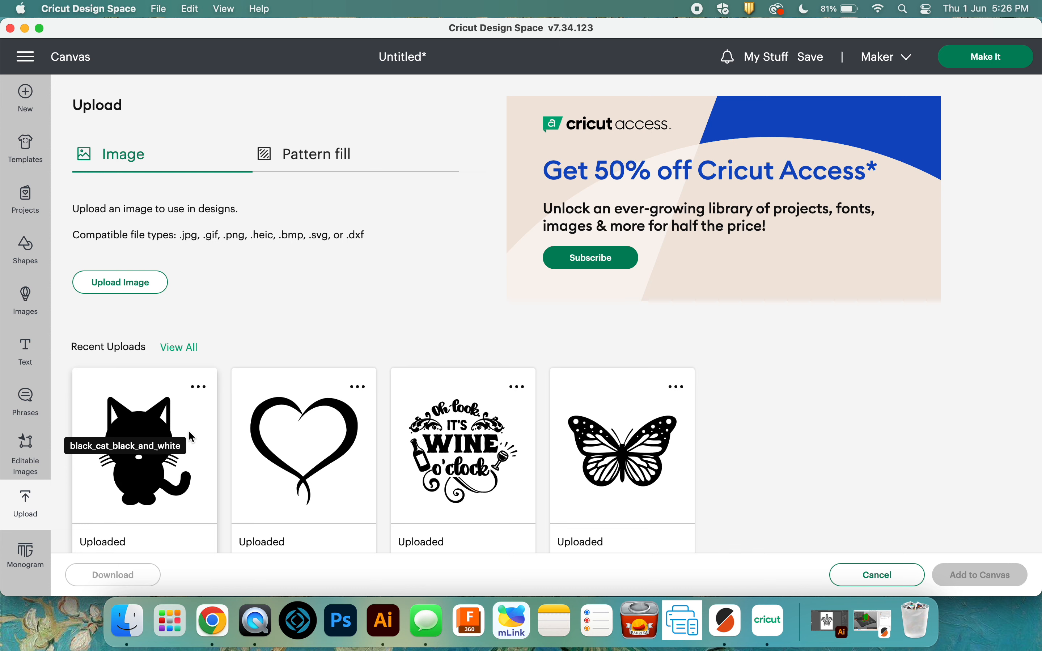
click(144, 443)
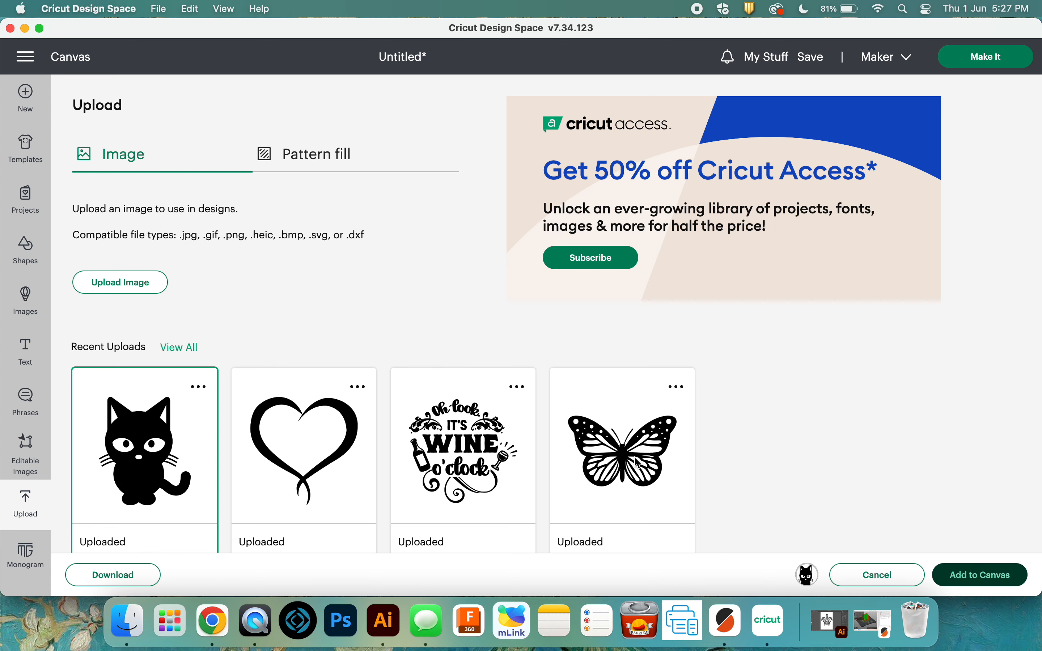
click(876, 575)
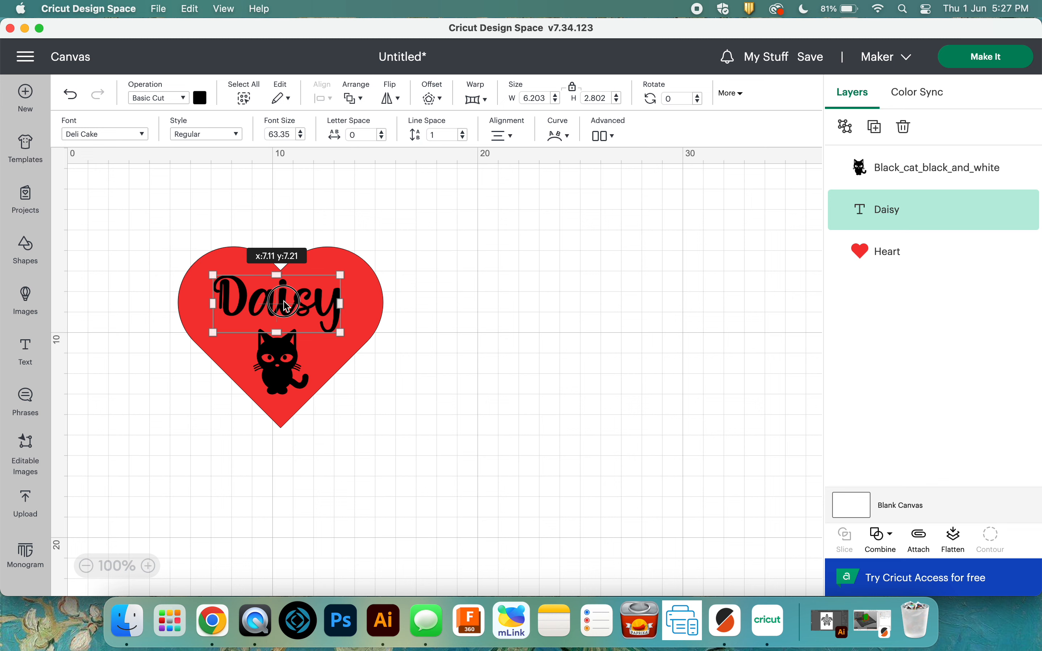
click(282, 358)
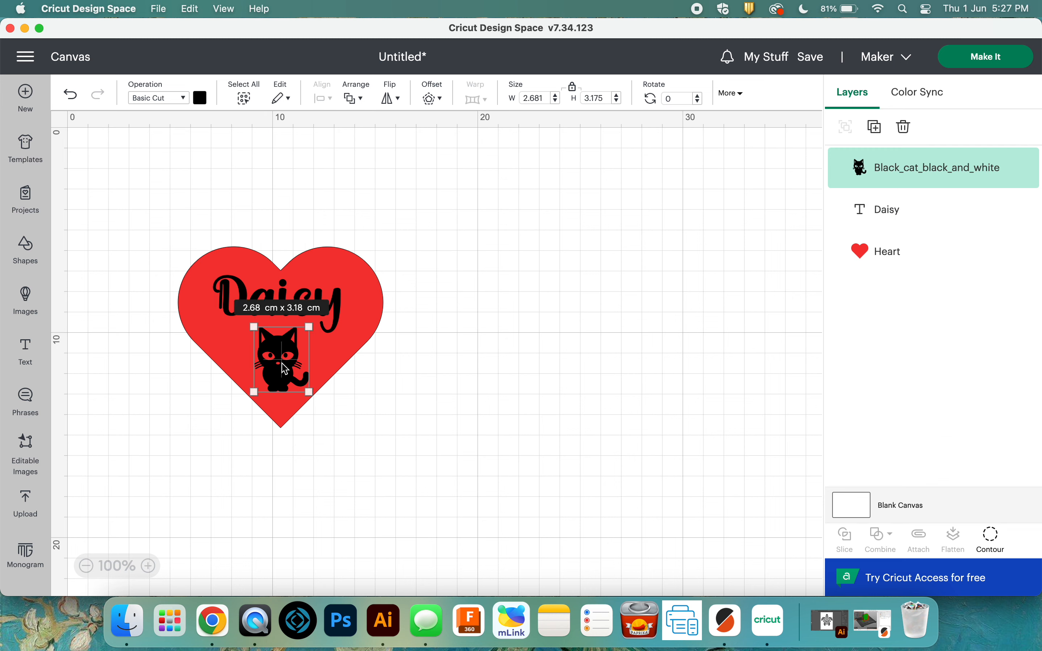
click(885, 251)
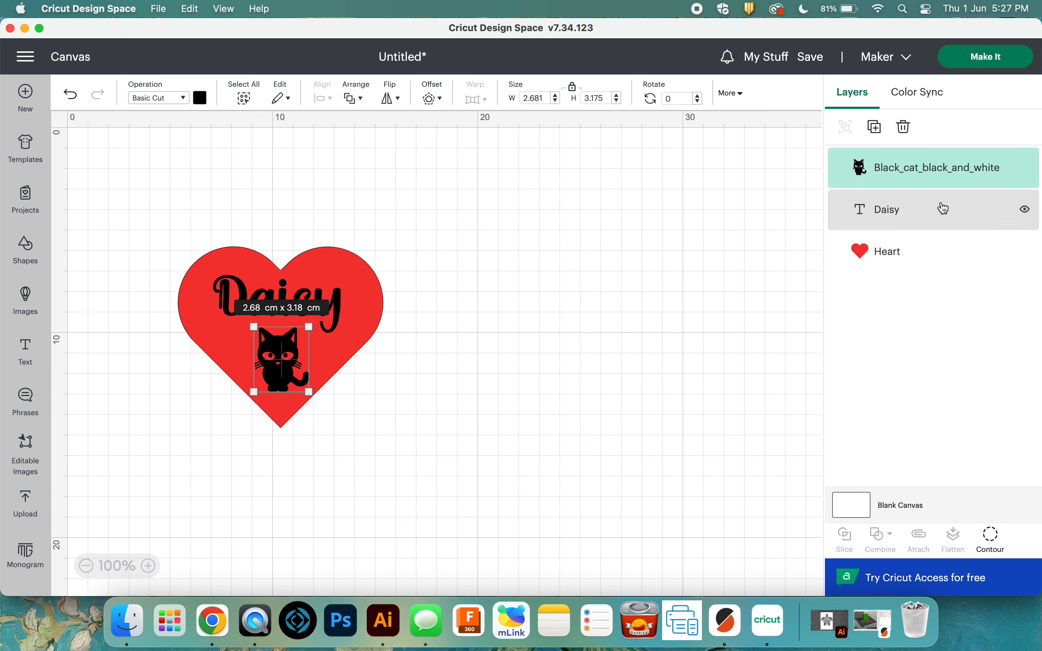
mouse_move(865, 173)
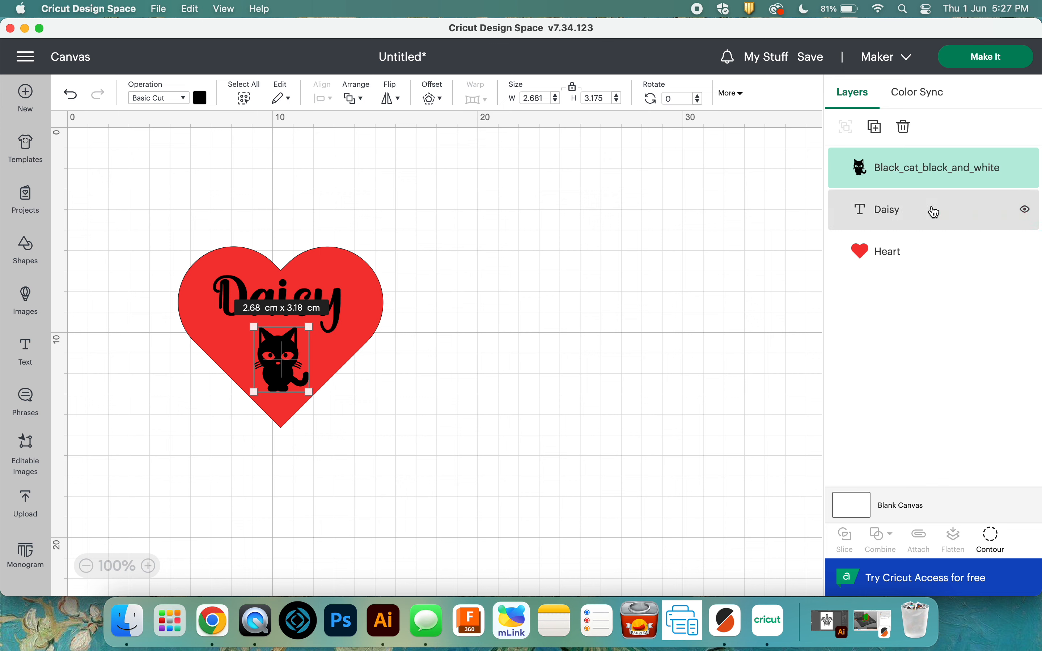
click(886, 209)
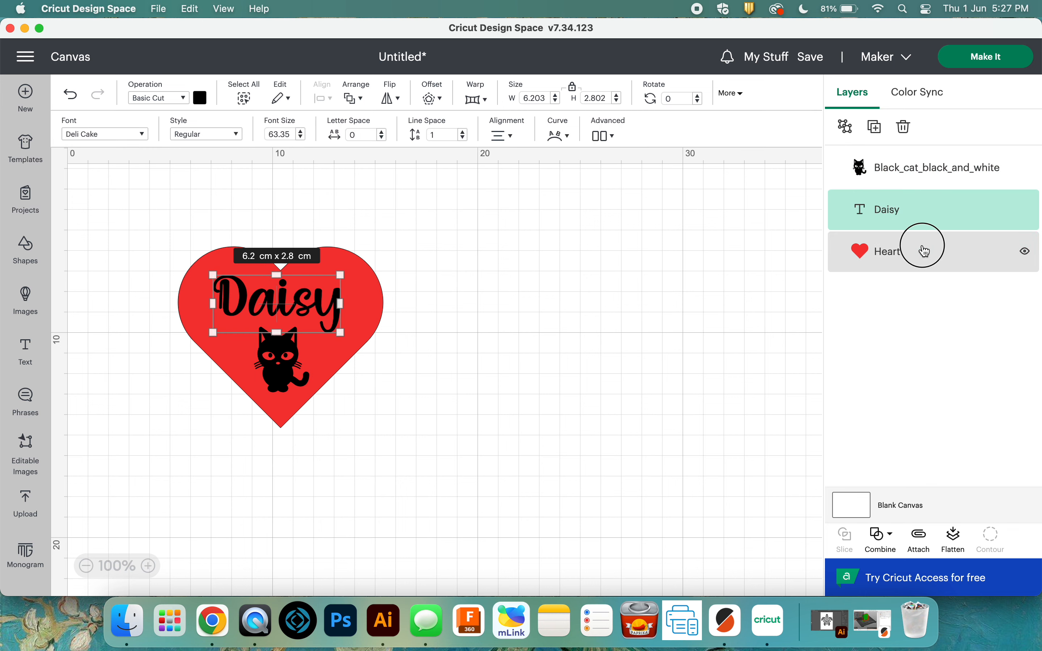
click(887, 251)
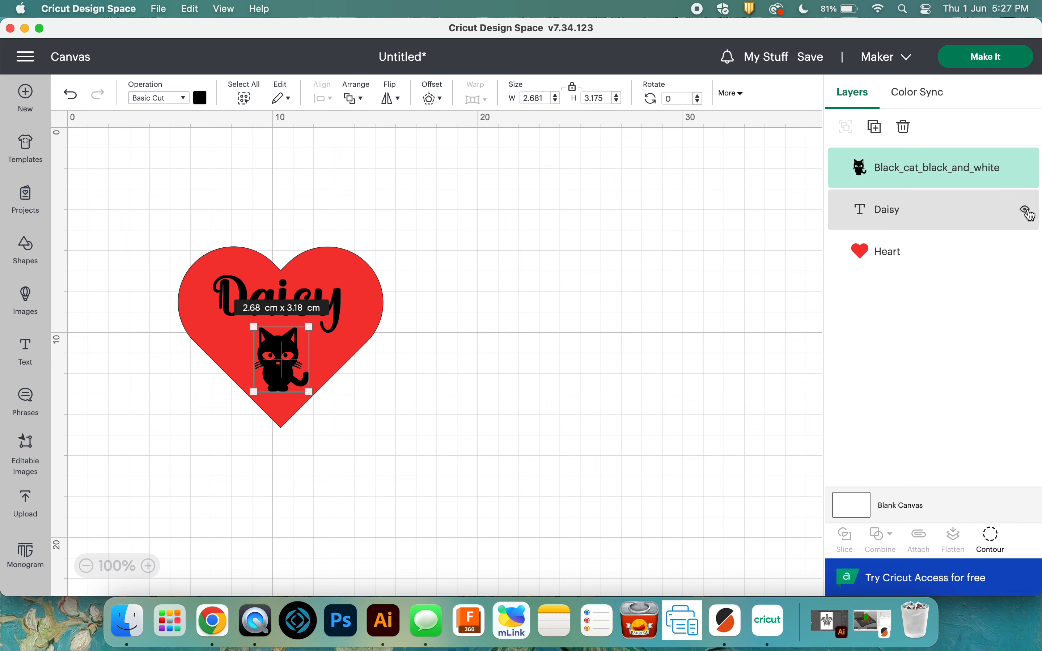
click(1025, 209)
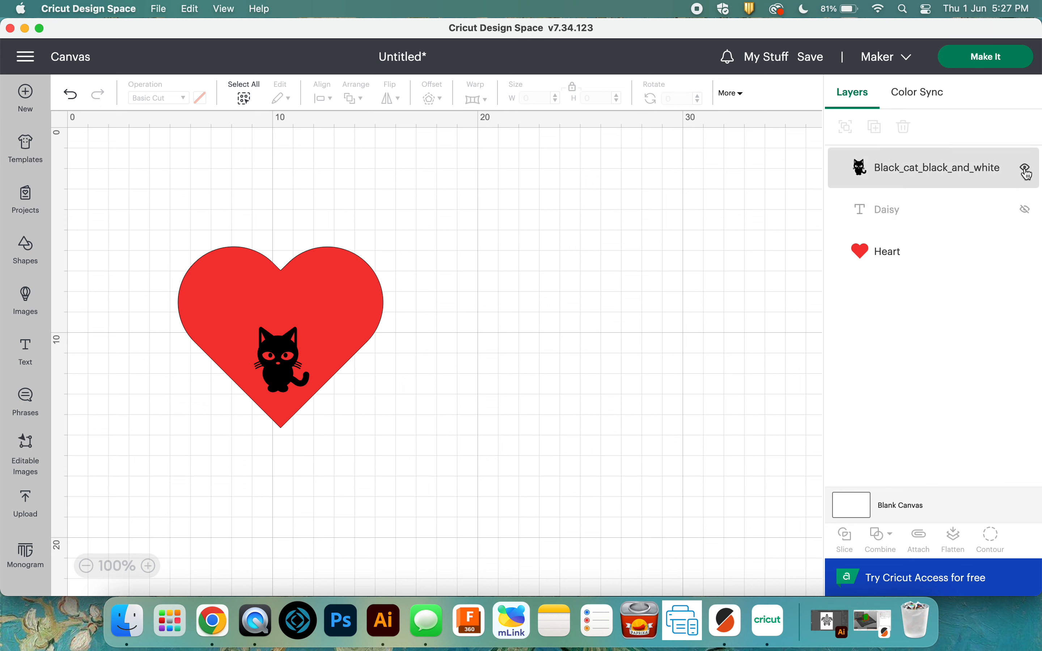
click(1025, 168)
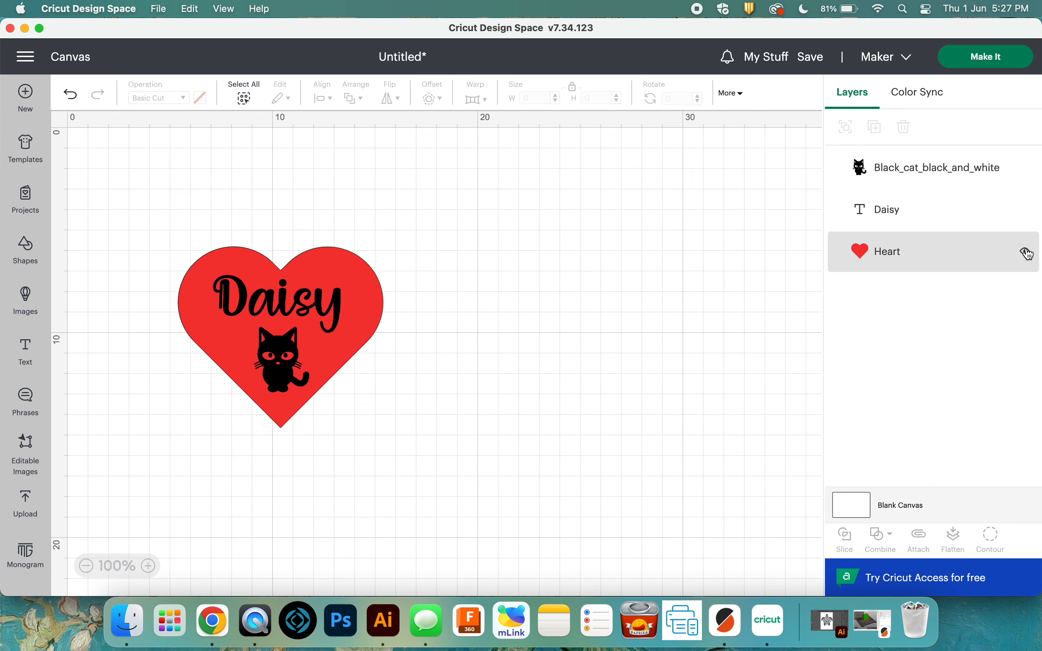
click(1027, 251)
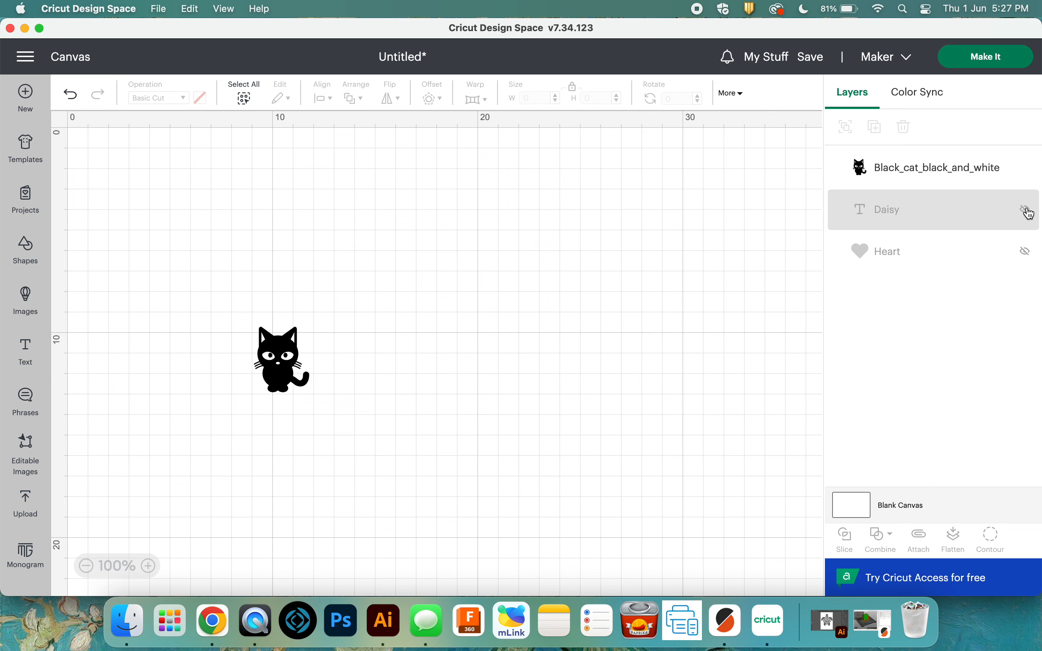
click(1027, 212)
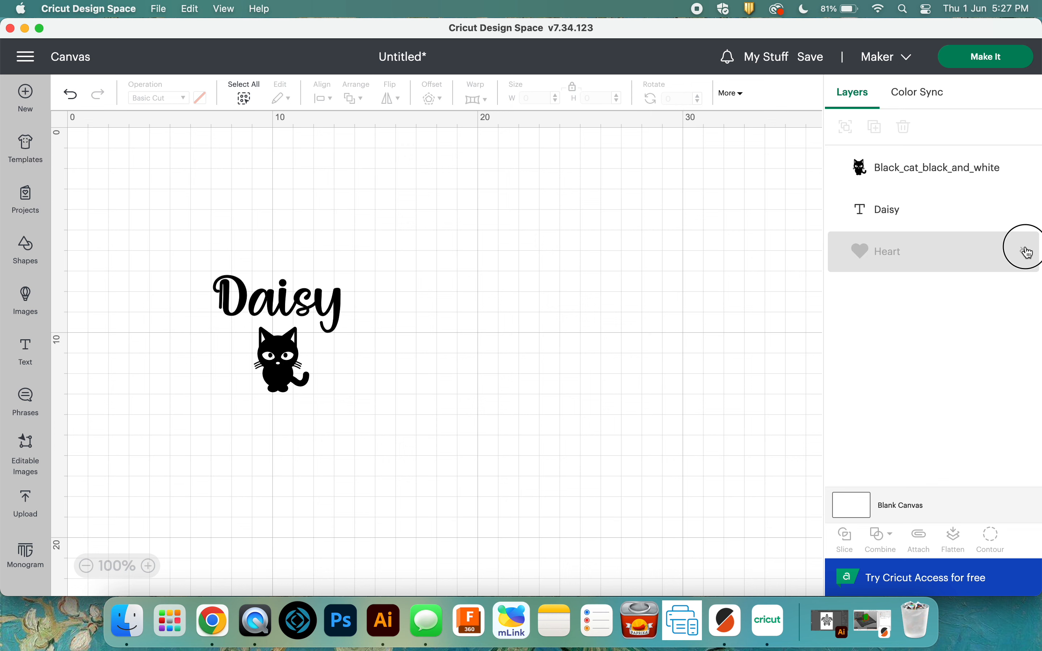
click(1026, 251)
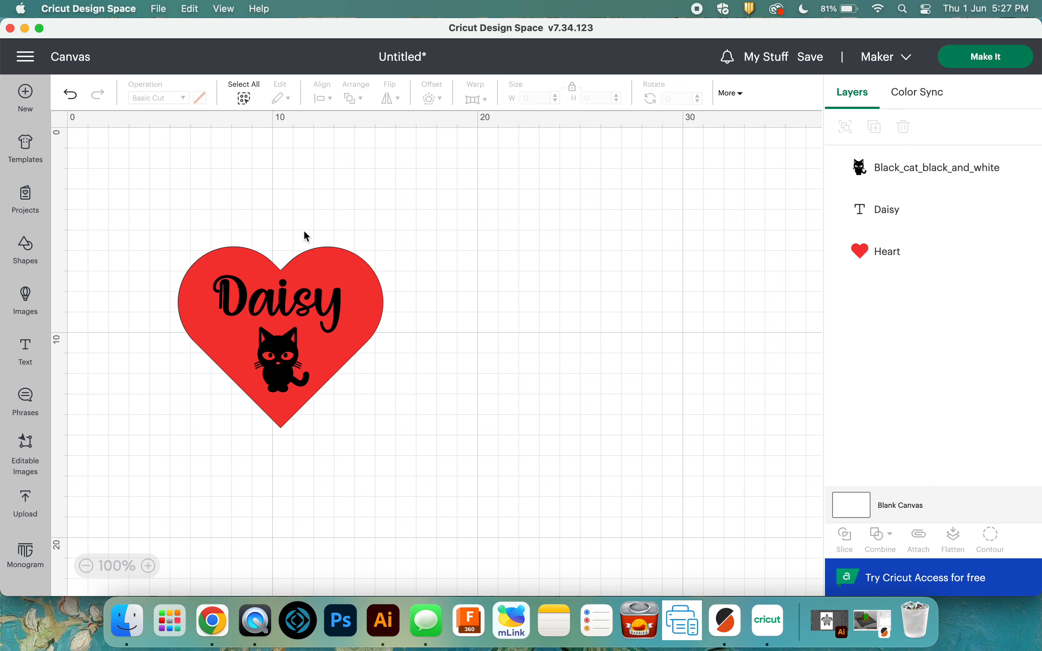
mouse_move(337, 261)
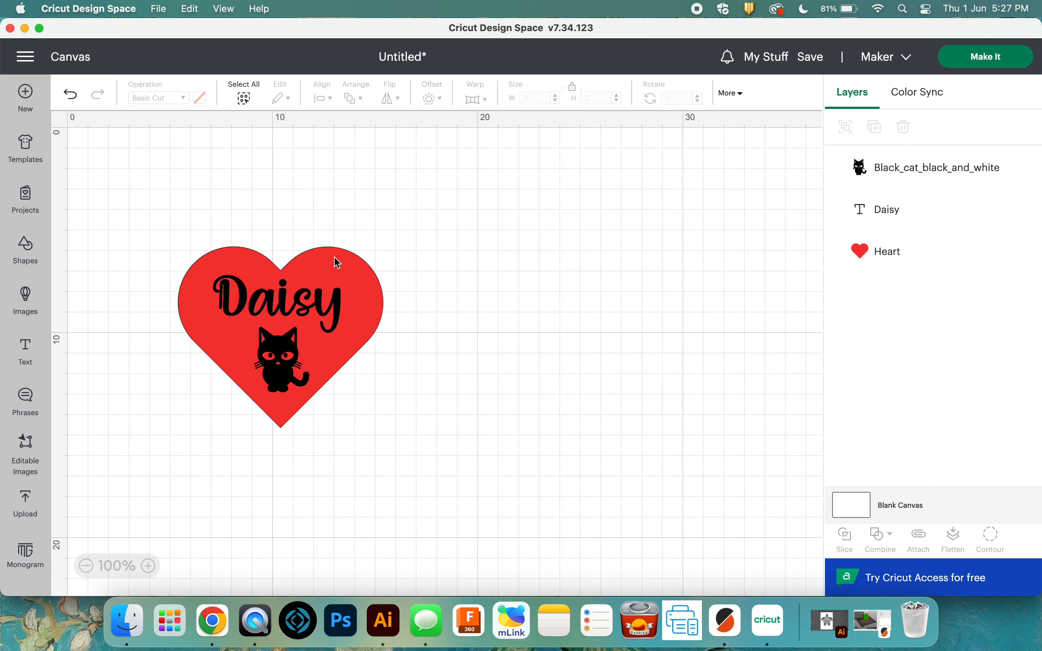
mouse_move(303, 374)
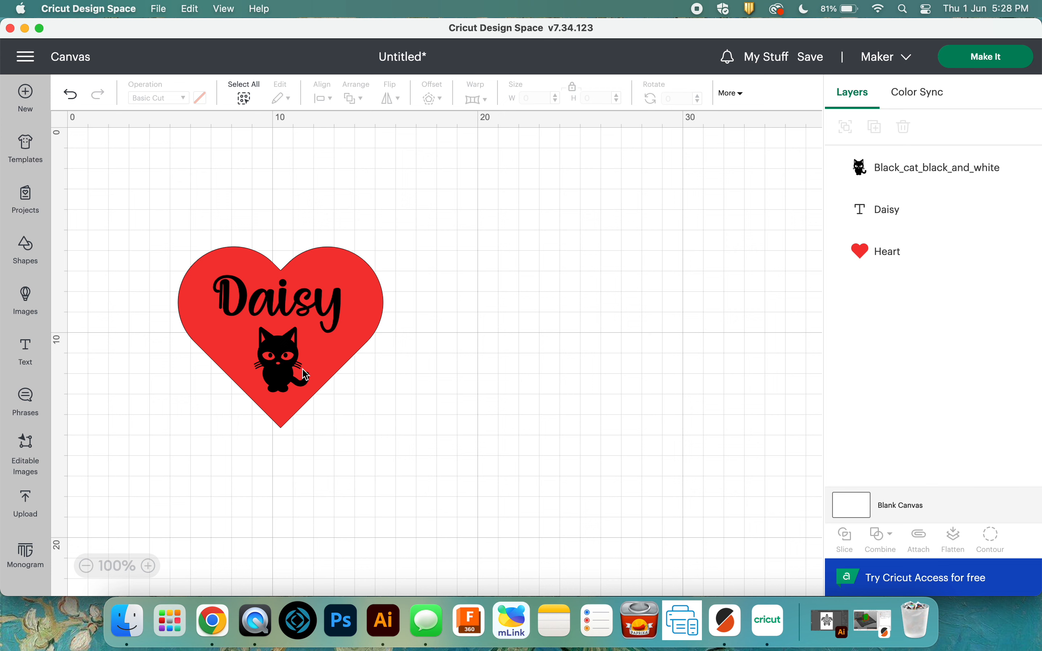
mouse_move(978, 278)
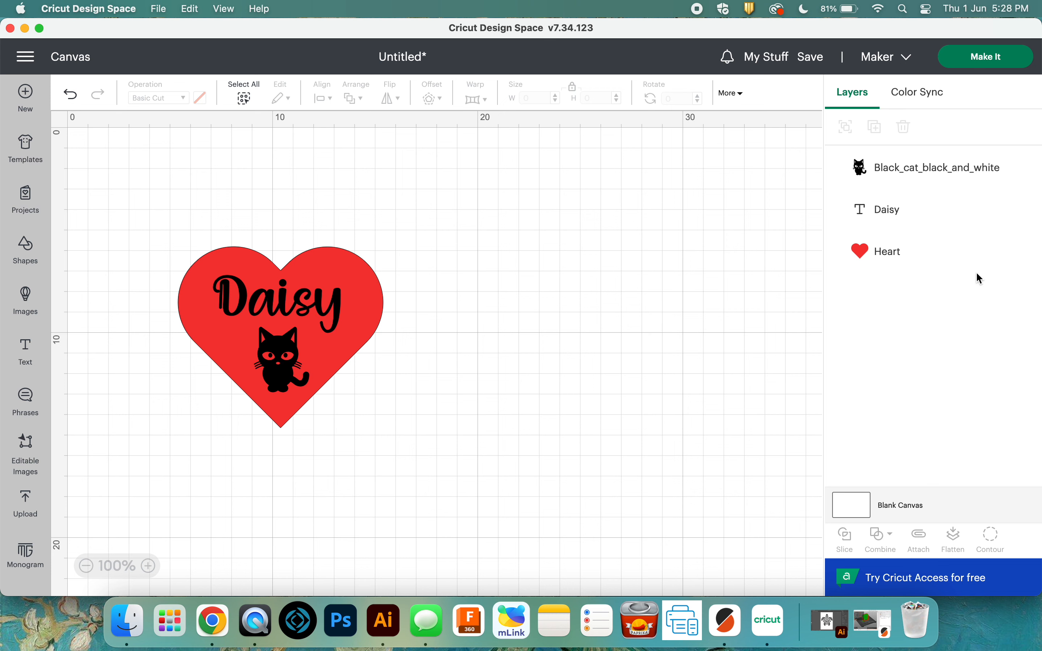
mouse_move(428, 403)
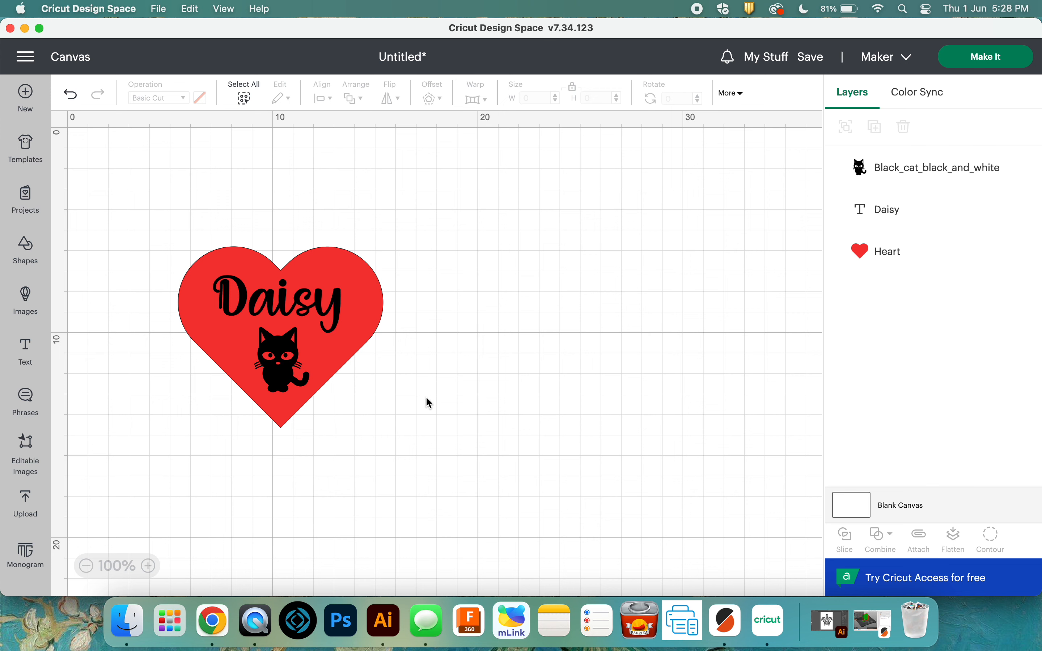